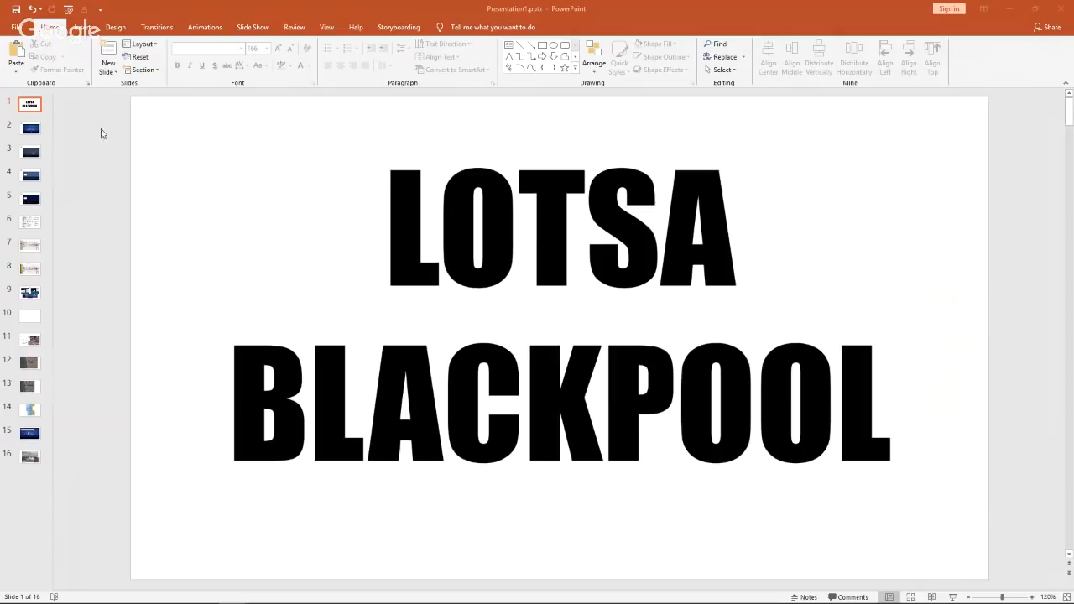
{"action": "mouse_move", "coordinate": [89, 136]}
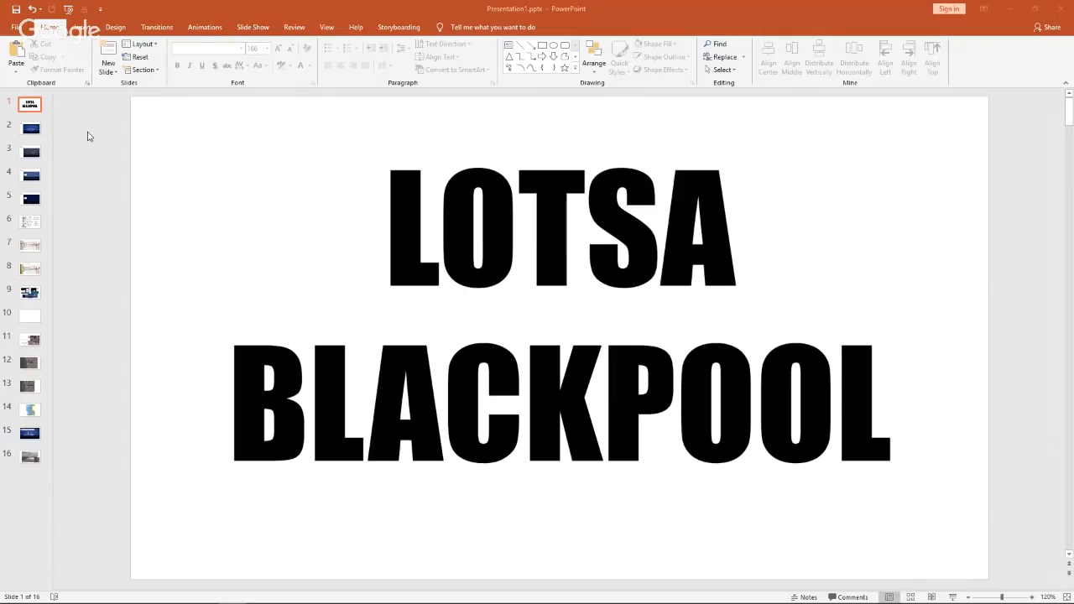
{"action": "mouse_move", "coordinate": [57, 134]}
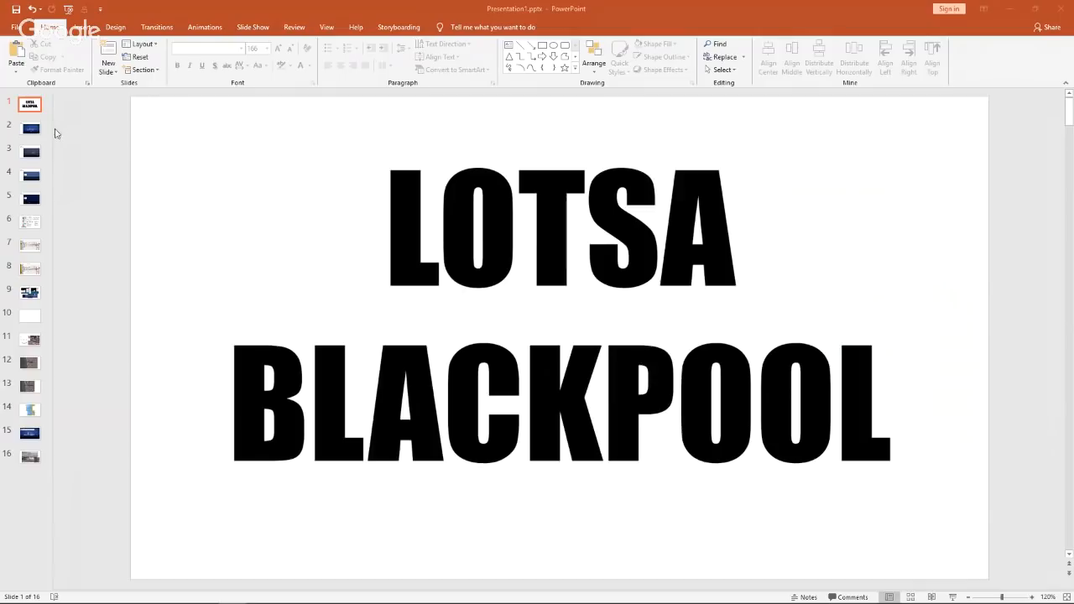
- Show slide 2, Location#1 Freshfields with its 28440m distance and tower video
{"action": "left_click", "coordinate": [31, 128]}
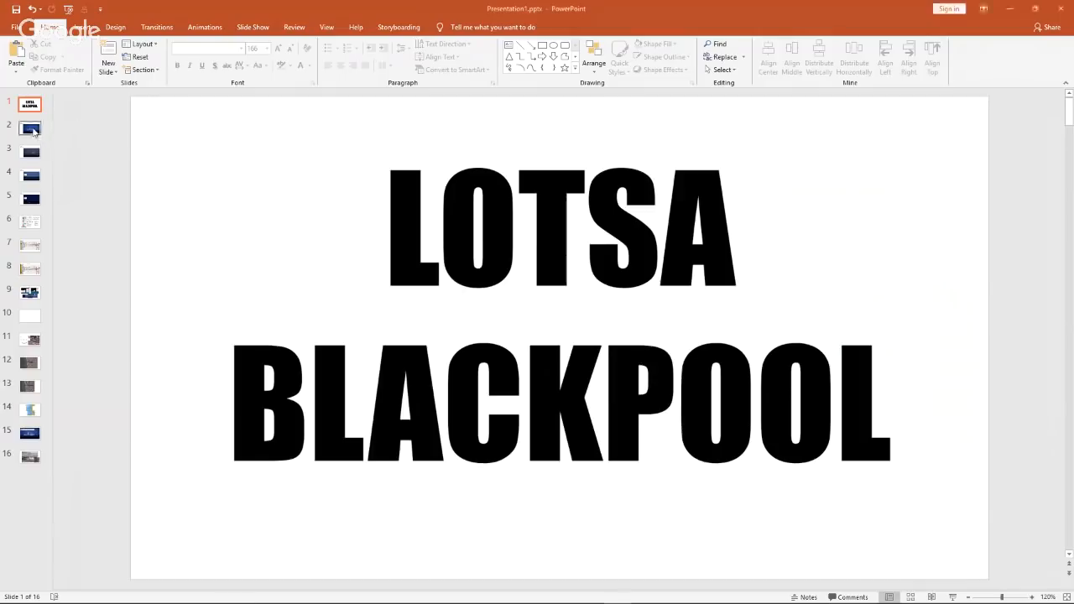
{"action": "left_click", "coordinate": [30, 128]}
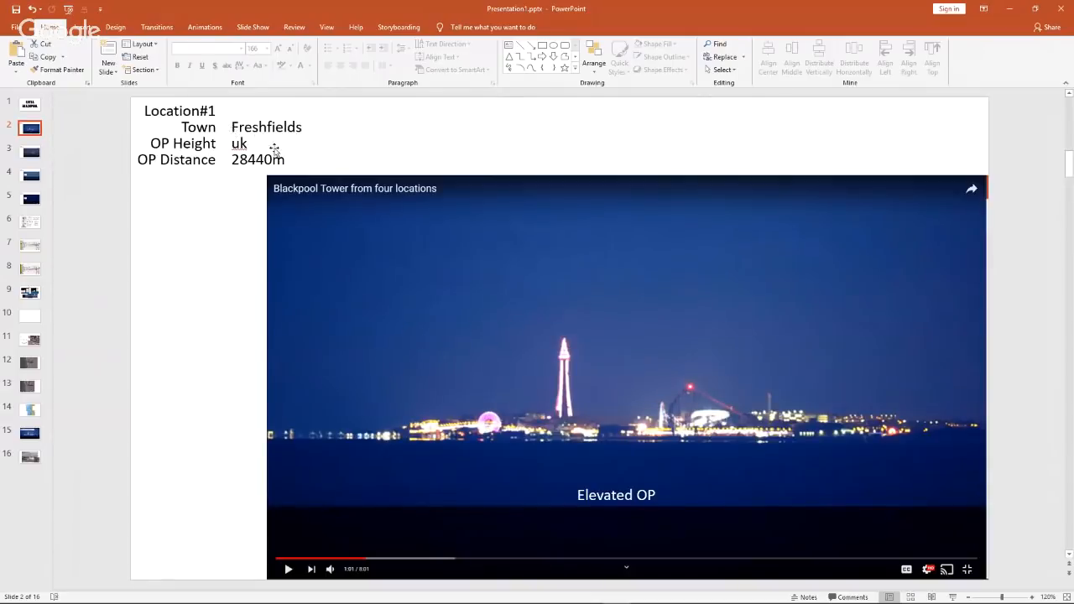
{"action": "mouse_move", "coordinate": [530, 450]}
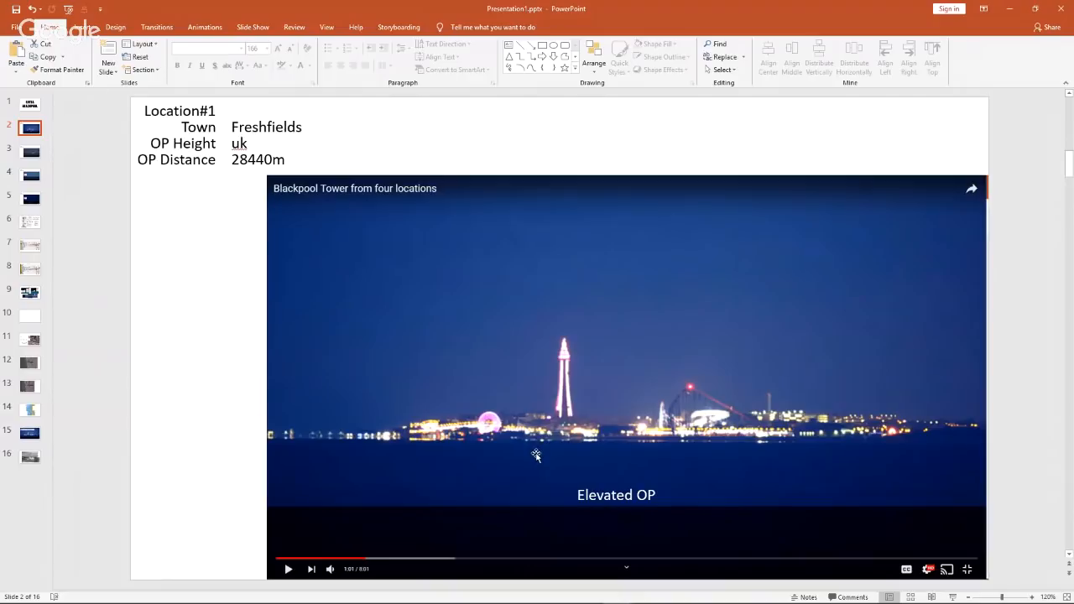
{"action": "mouse_move", "coordinate": [527, 452]}
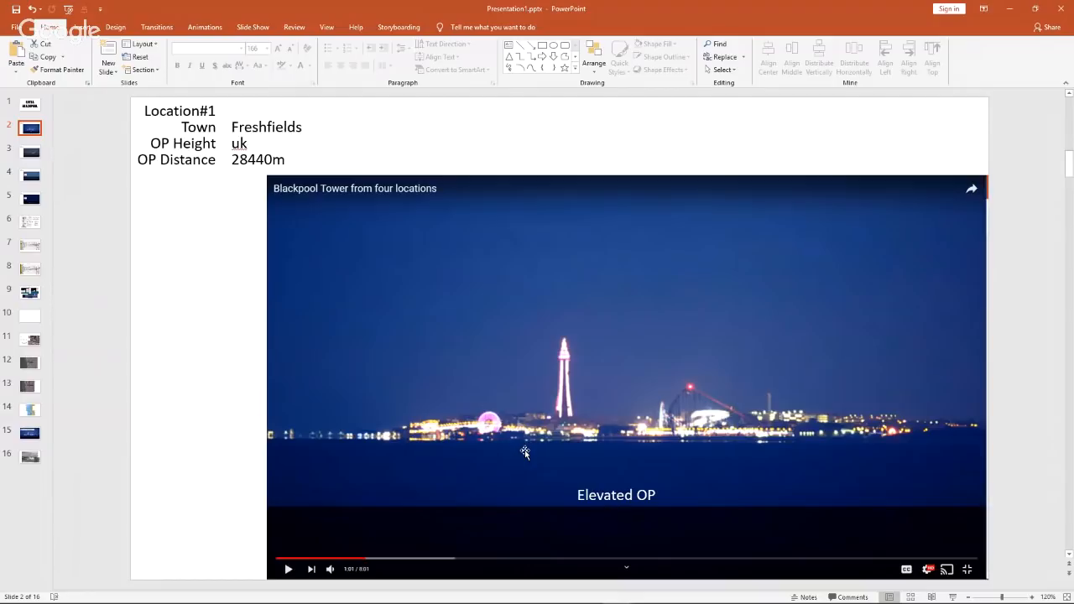
{"action": "mouse_move", "coordinate": [461, 423]}
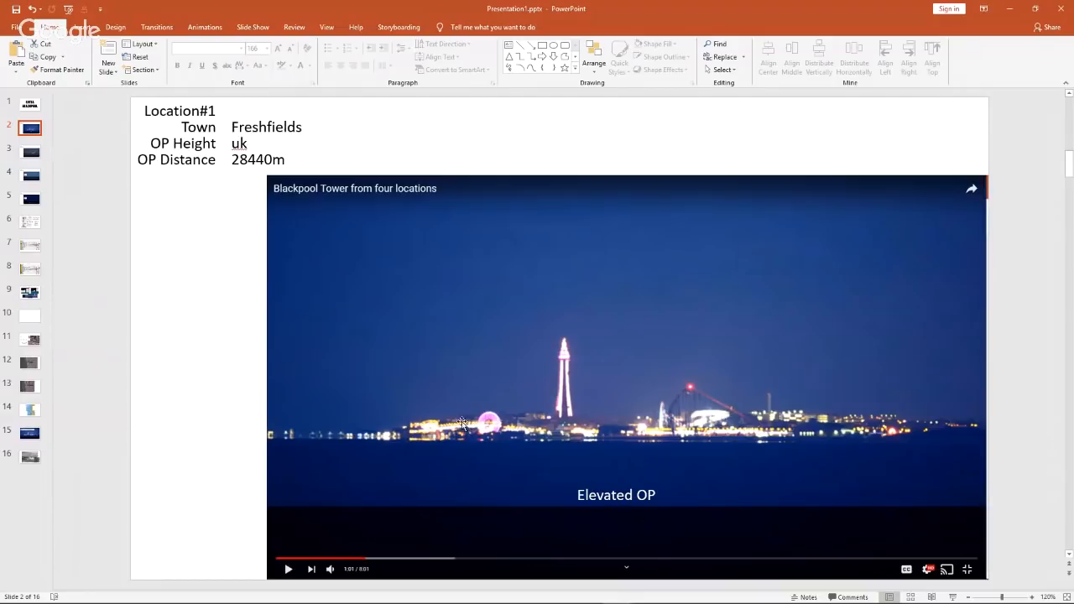
{"action": "mouse_move", "coordinate": [239, 323]}
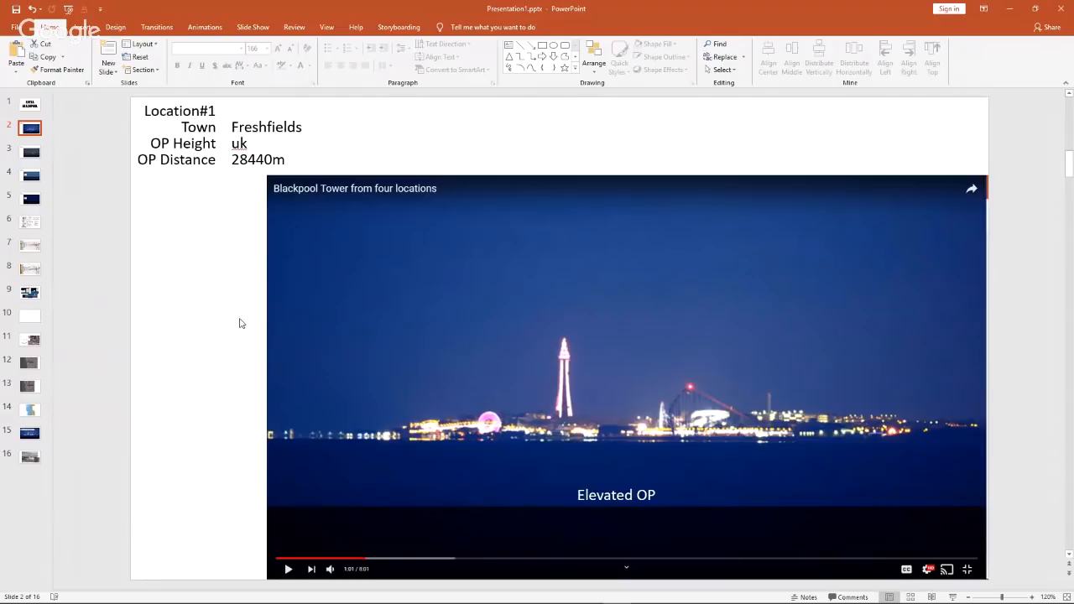
{"action": "mouse_move", "coordinate": [267, 310]}
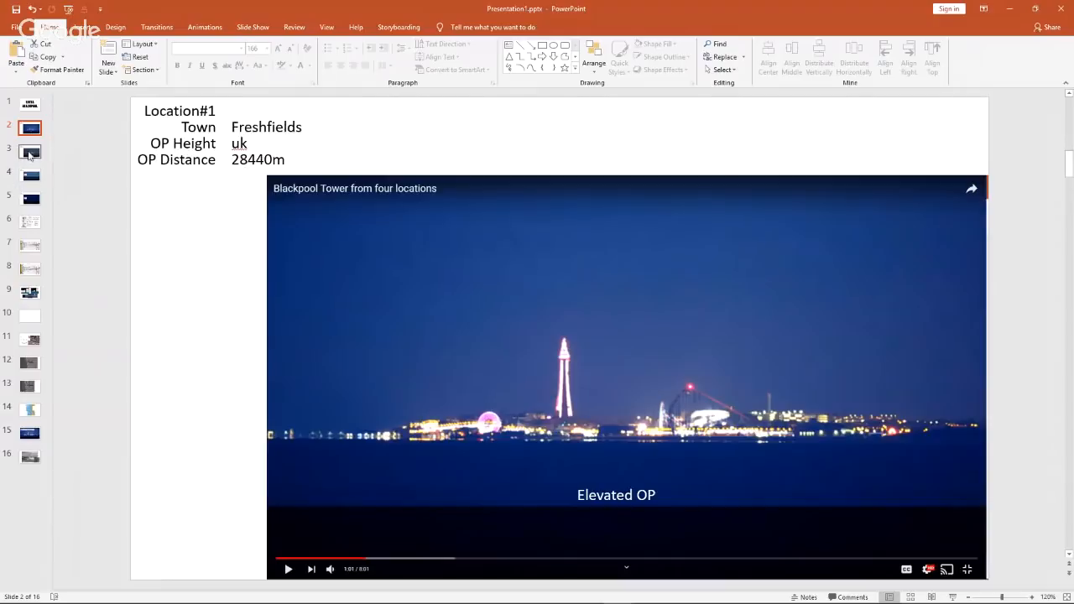
- Show slide 3, Location#2 Leasowe at 9-10m height and 45093m distance
{"action": "left_click", "coordinate": [31, 151]}
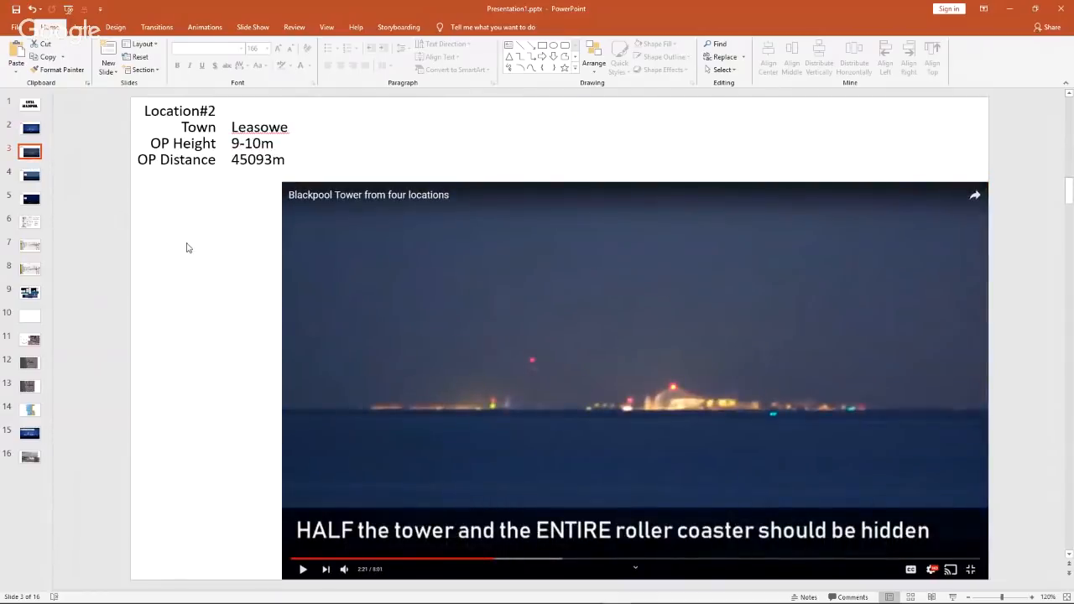
{"action": "mouse_move", "coordinate": [539, 403]}
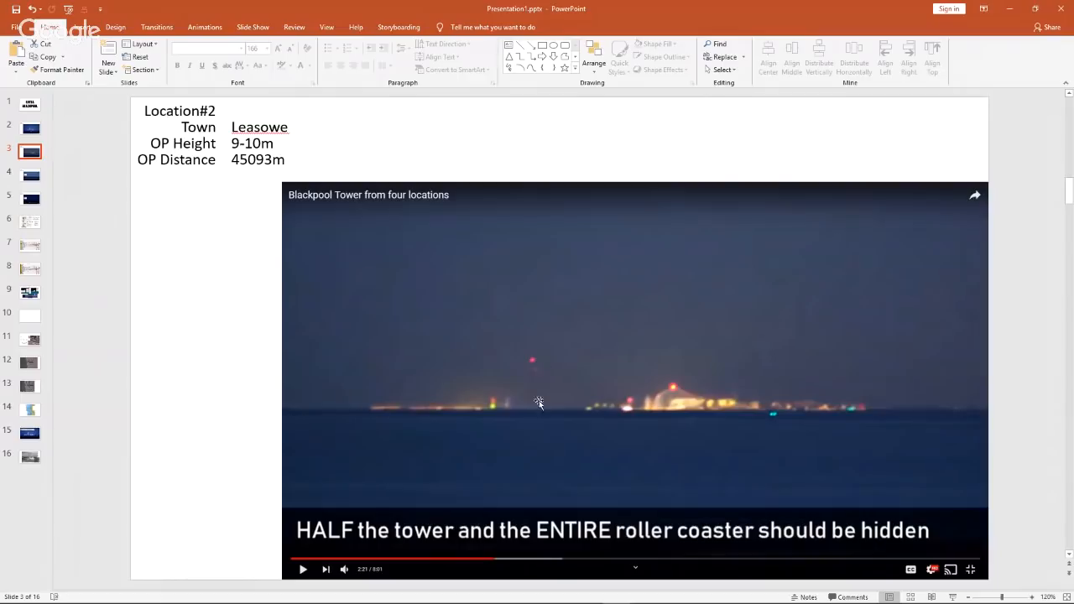
{"action": "mouse_move", "coordinate": [537, 390]}
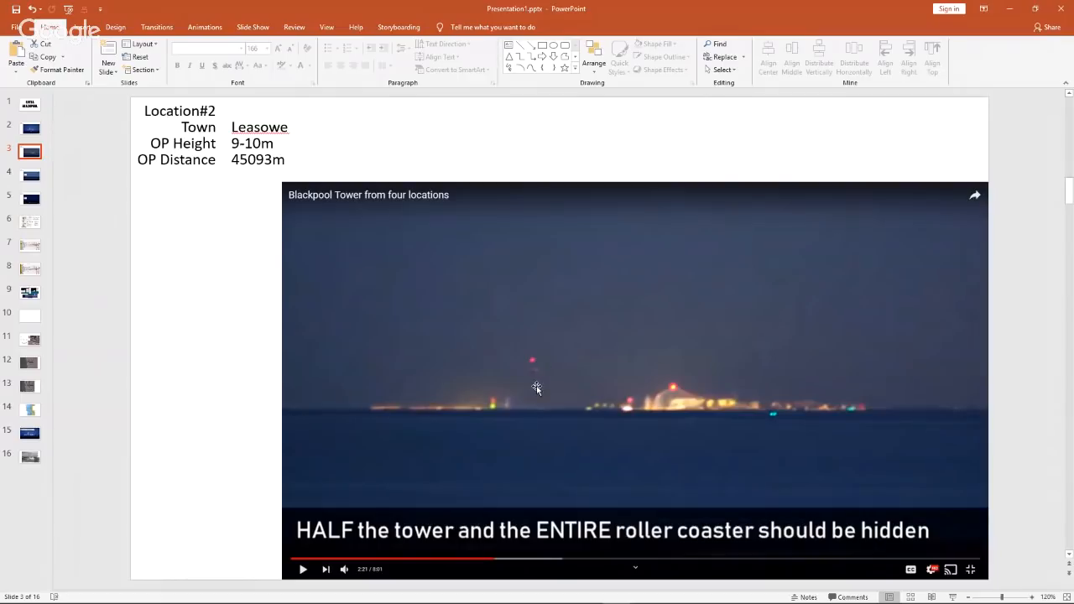
{"action": "mouse_move", "coordinate": [540, 436]}
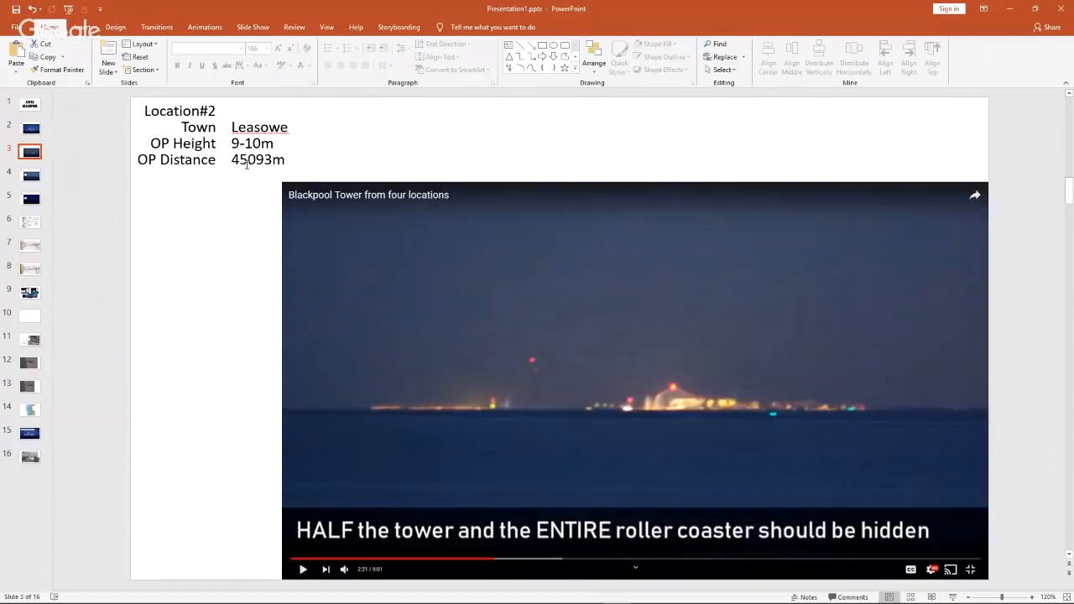
- Show slide 4, Location#3 HoyLake at 9-10m height and 48692m distance
{"action": "left_click", "coordinate": [30, 174]}
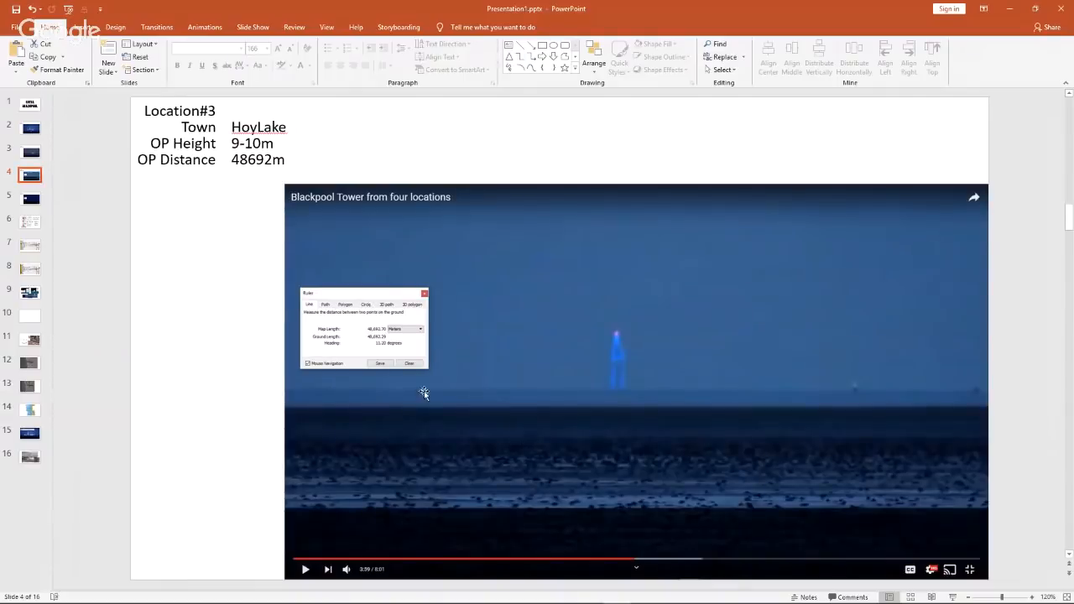
{"action": "mouse_move", "coordinate": [759, 354]}
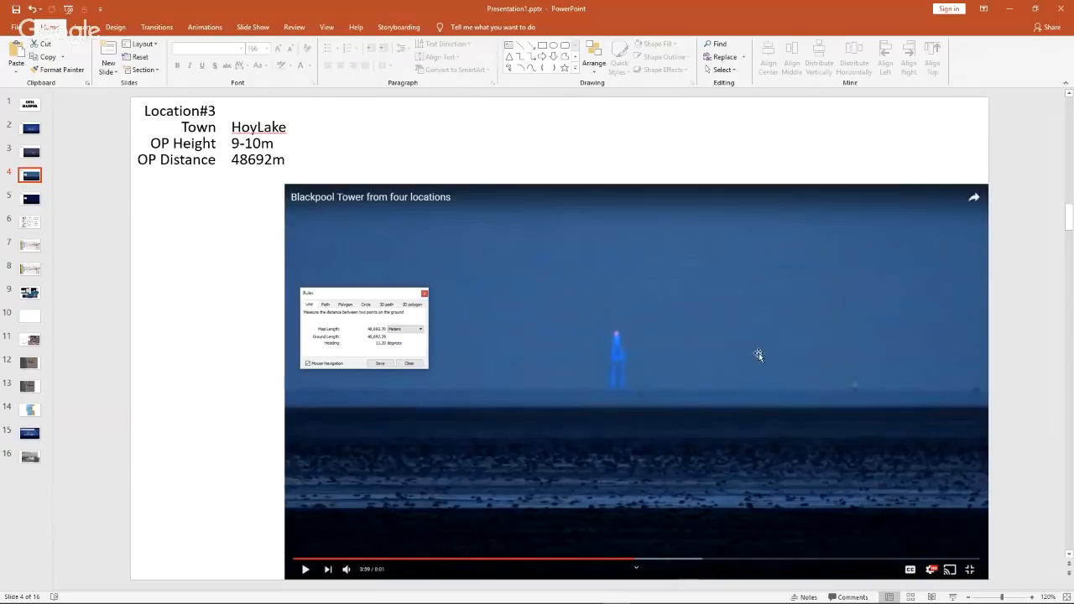
{"action": "mouse_move", "coordinate": [412, 401]}
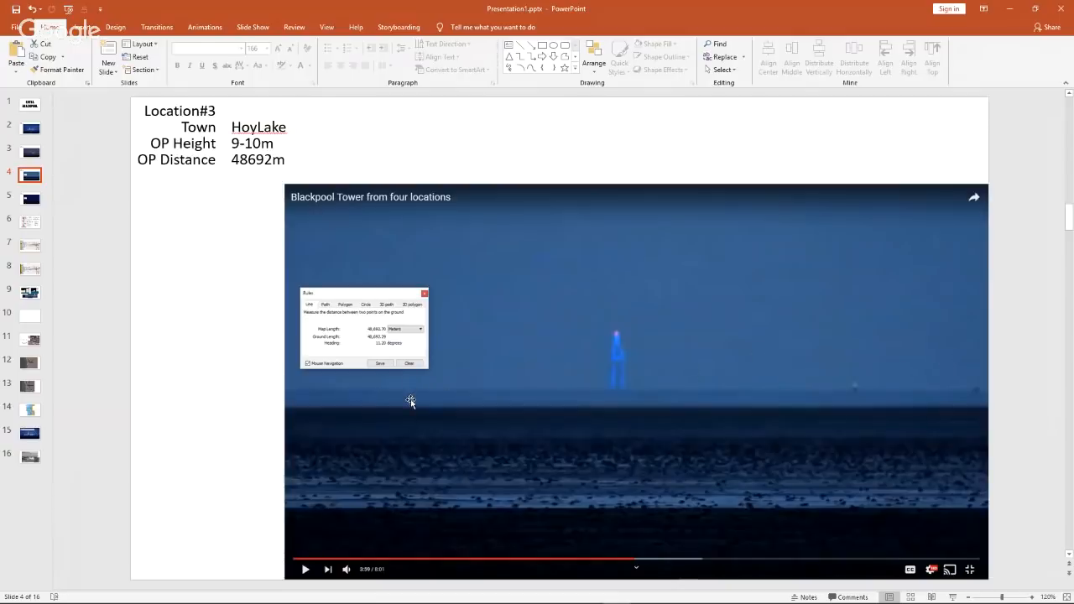
{"action": "mouse_move", "coordinate": [287, 294]}
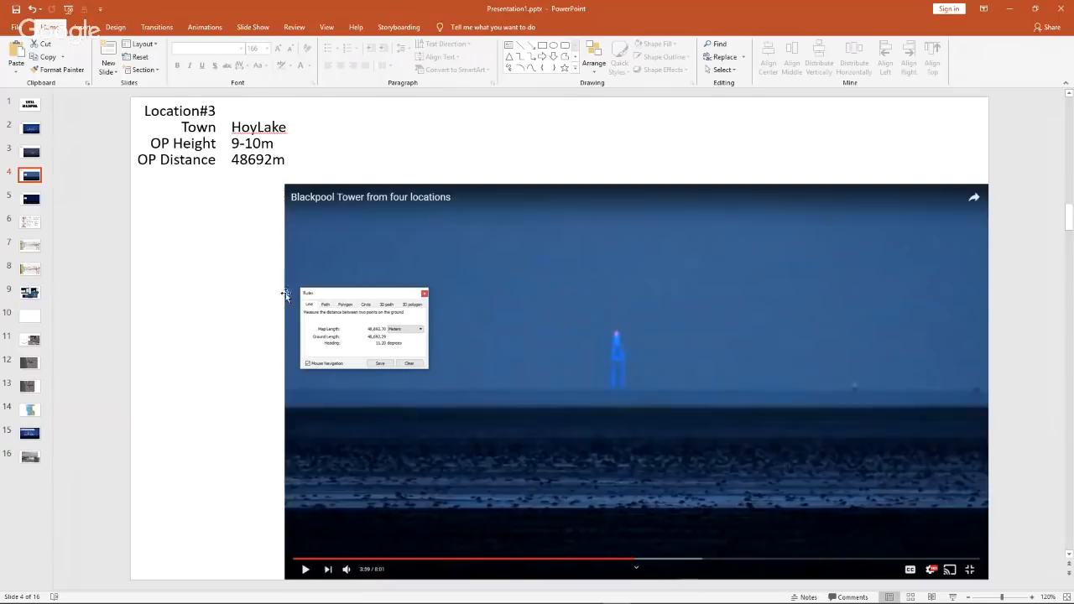
{"action": "mouse_move", "coordinate": [255, 221]}
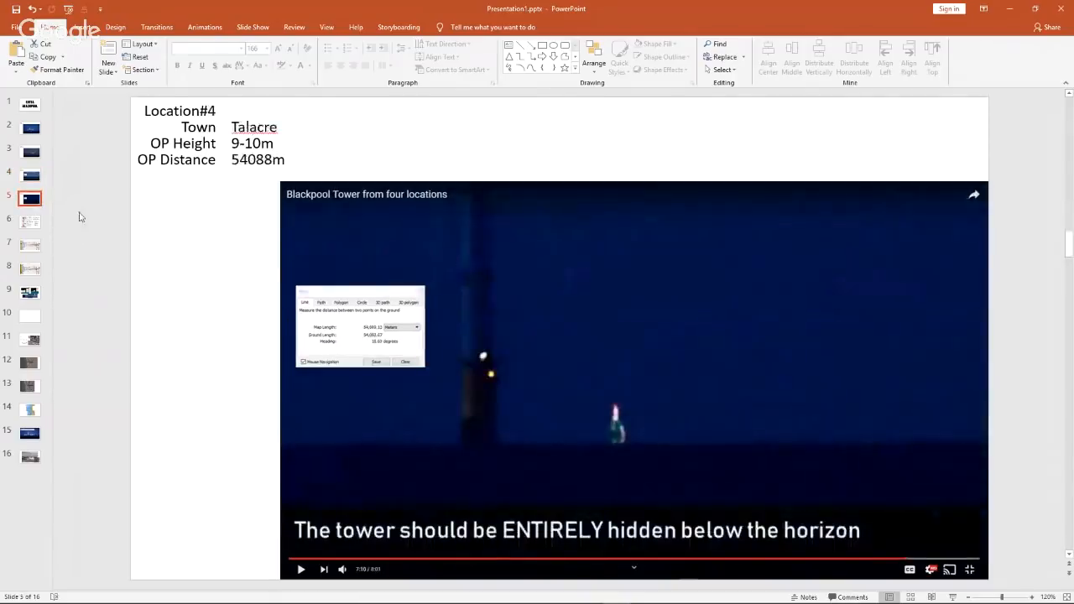
{"action": "mouse_move", "coordinate": [235, 256]}
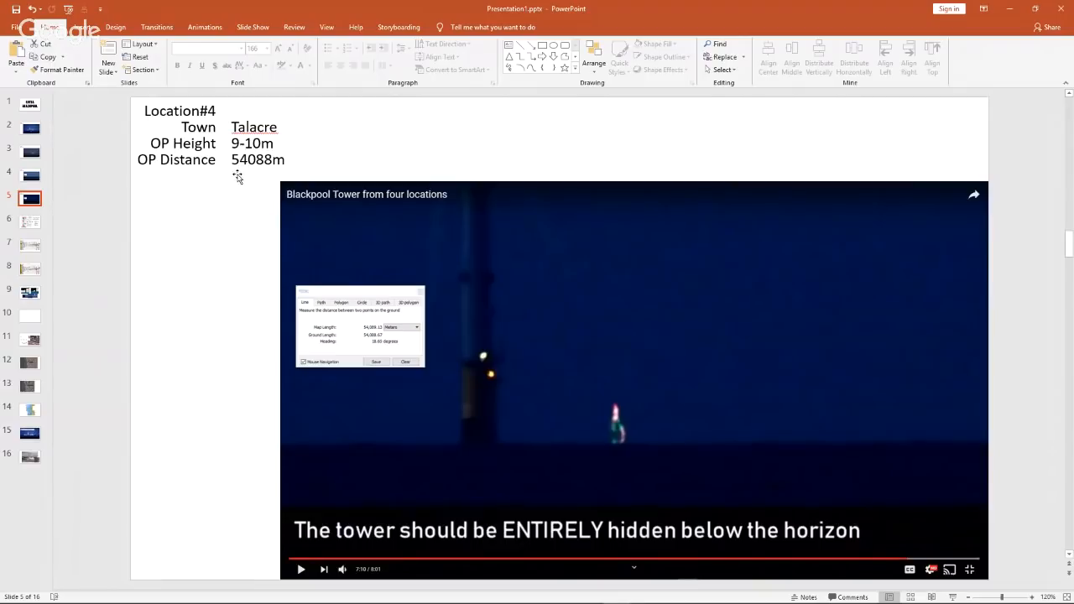
{"action": "mouse_move", "coordinate": [249, 178]}
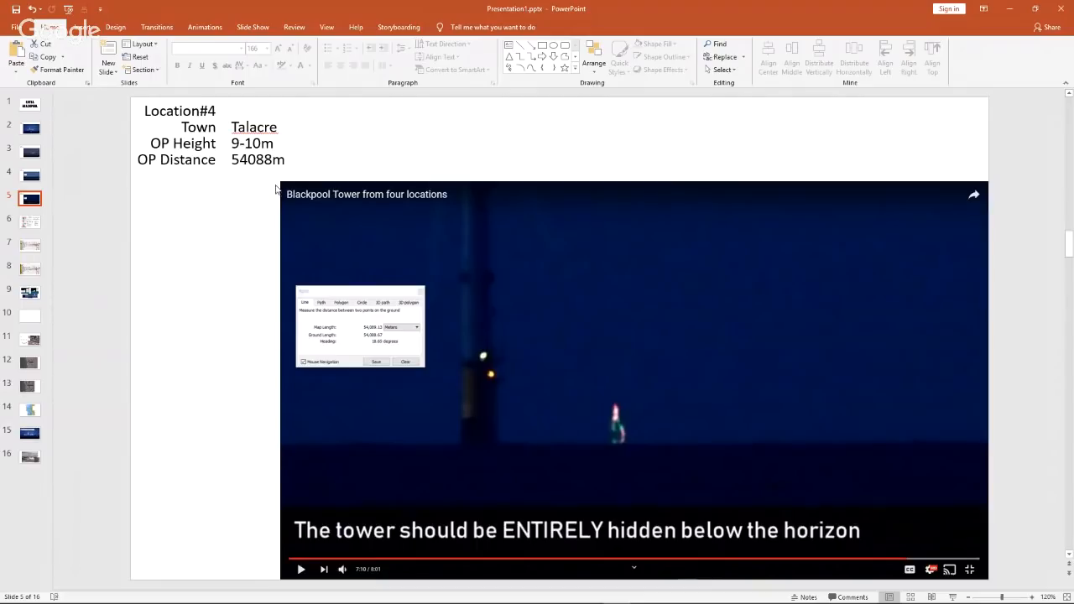
{"action": "mouse_move", "coordinate": [182, 227]}
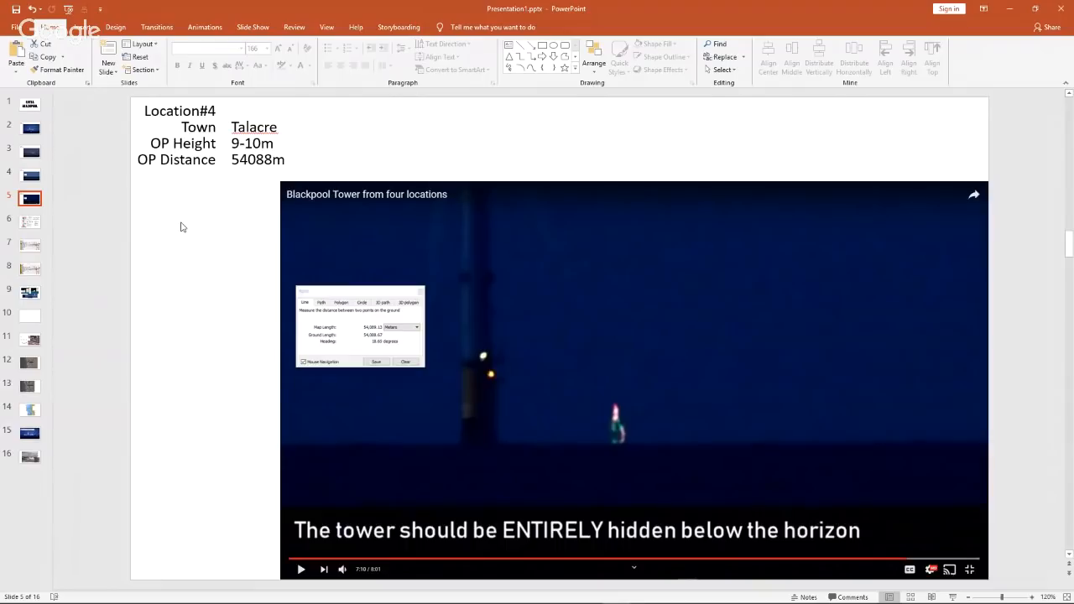
{"action": "mouse_move", "coordinate": [178, 228]}
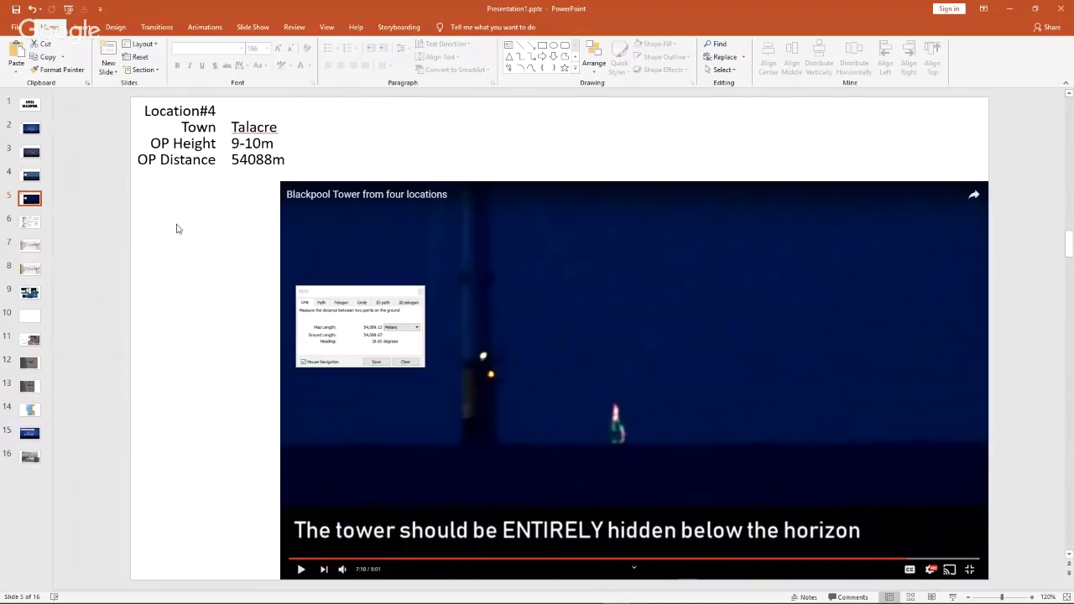
- Move past the Talacre slide to slide 6, the roof-blocks plus 76ft spire diagram
{"action": "left_click", "coordinate": [30, 222]}
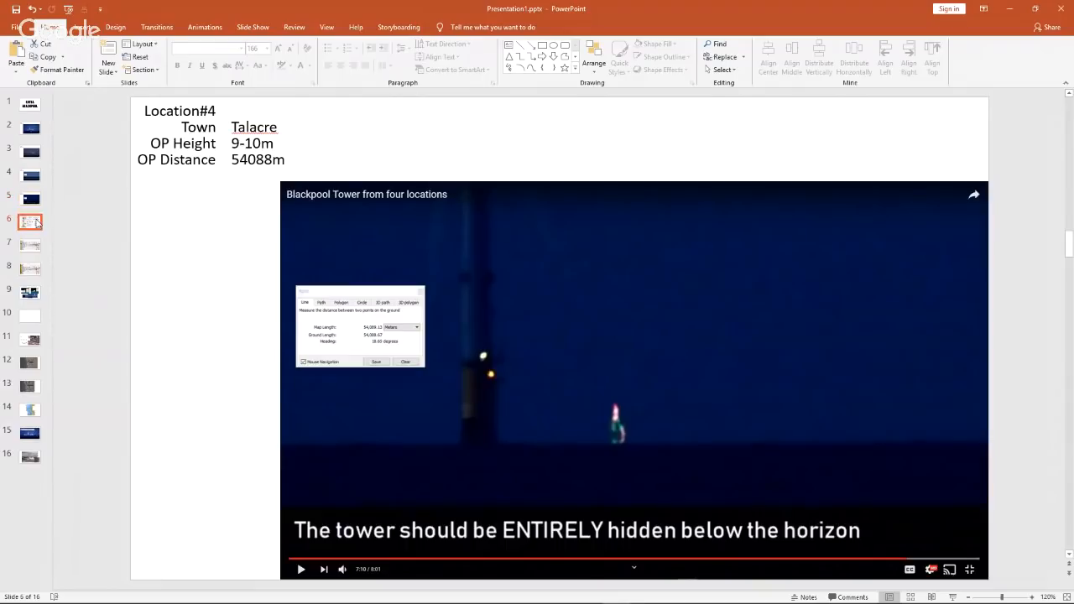
{"action": "left_click", "coordinate": [30, 222]}
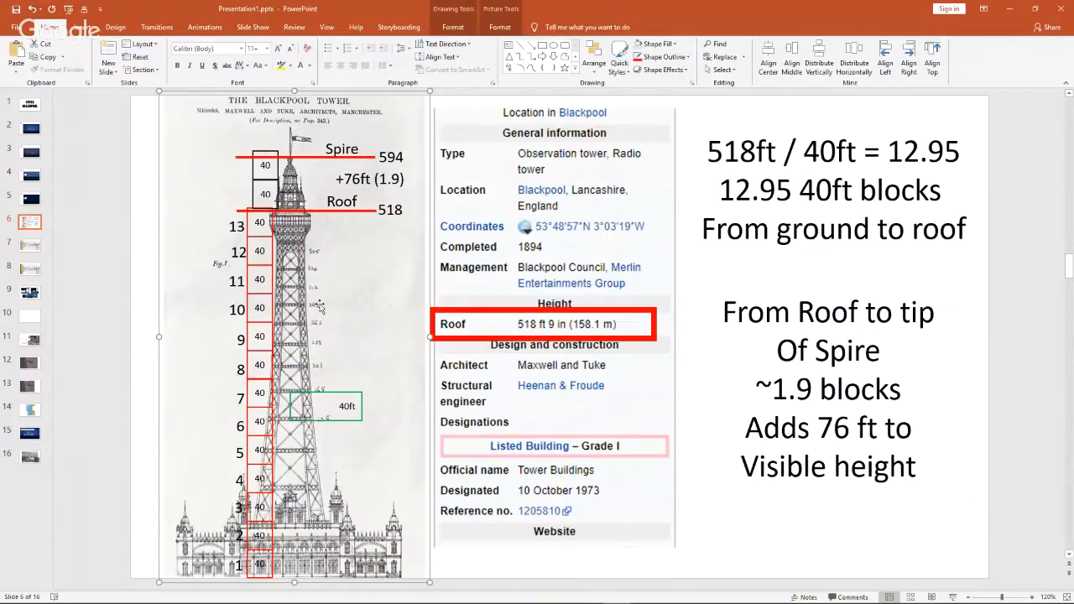
{"action": "mouse_move", "coordinate": [301, 423]}
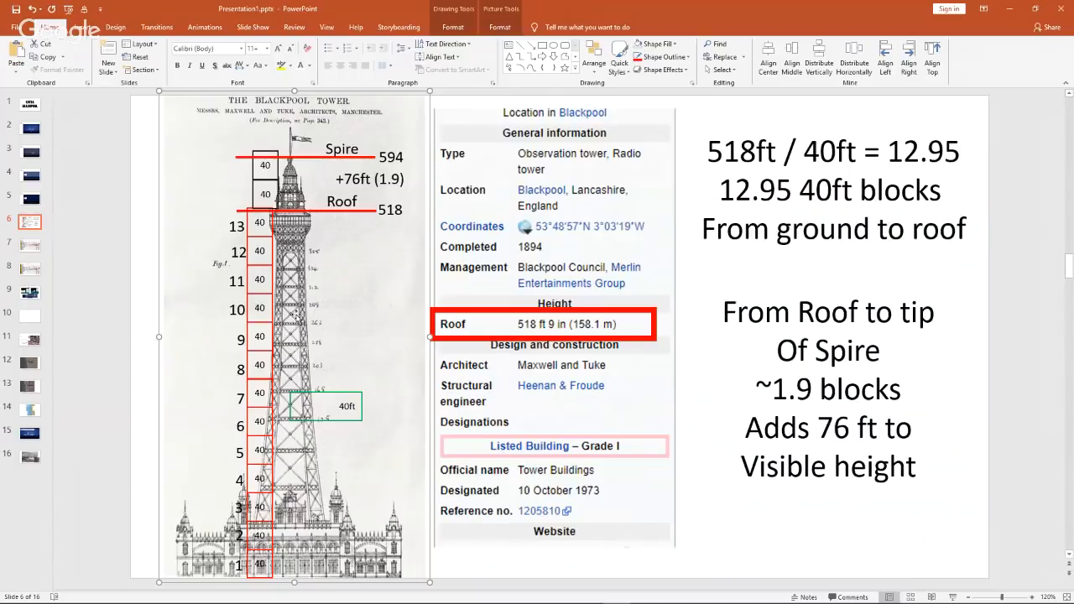
{"action": "mouse_move", "coordinate": [339, 447]}
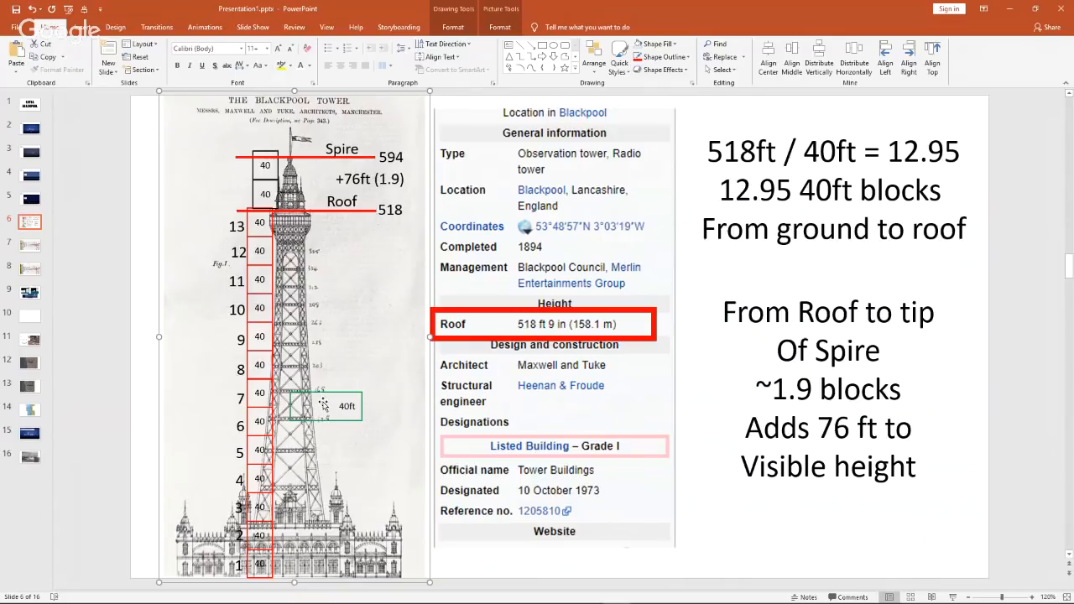
{"action": "mouse_move", "coordinate": [317, 411]}
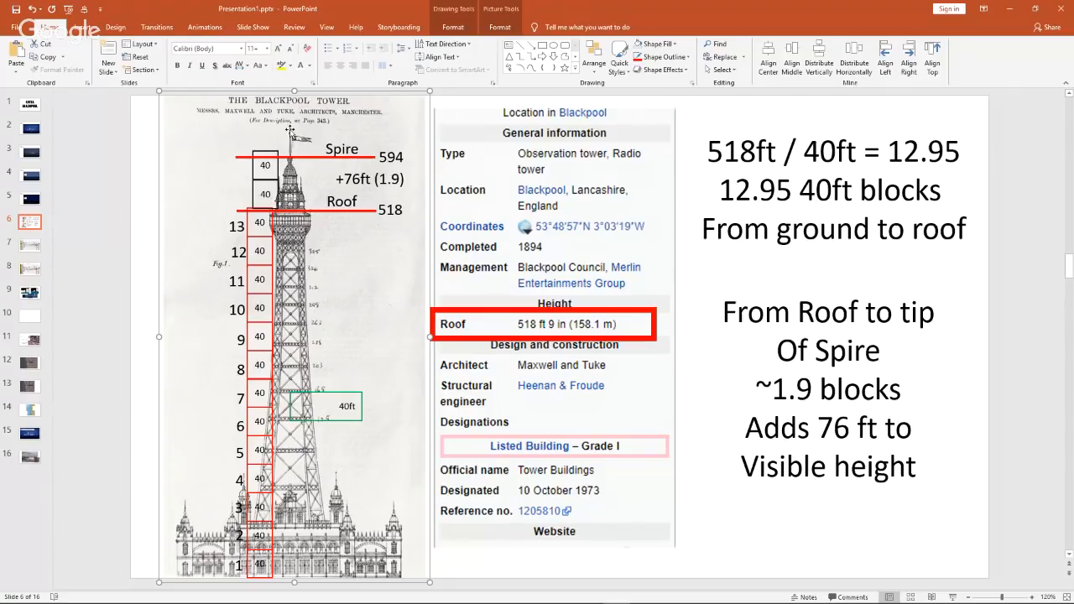
{"action": "mouse_move", "coordinate": [292, 150]}
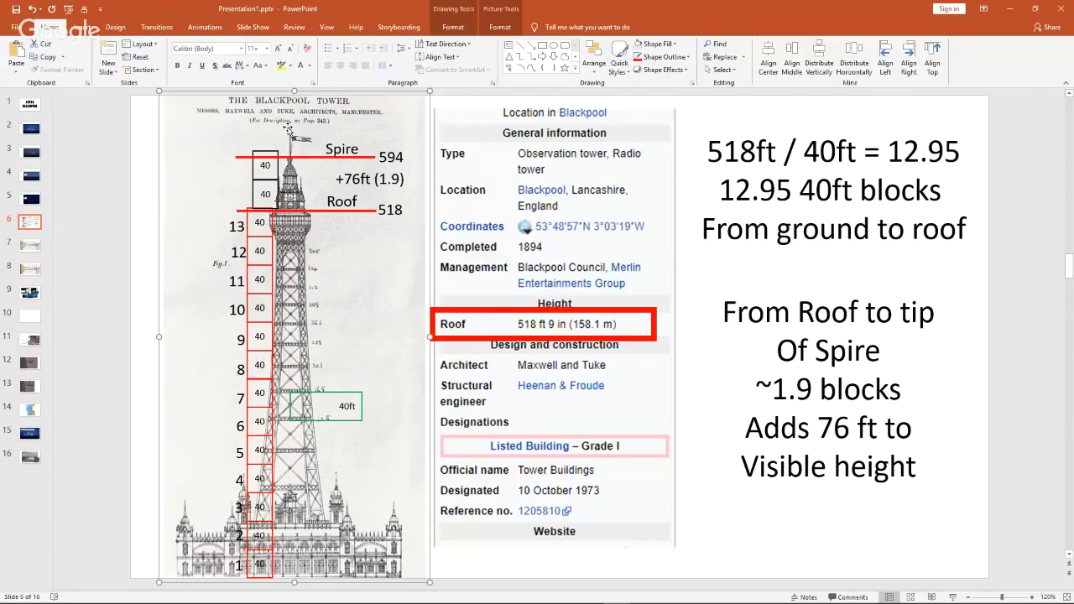
{"action": "mouse_move", "coordinate": [322, 178]}
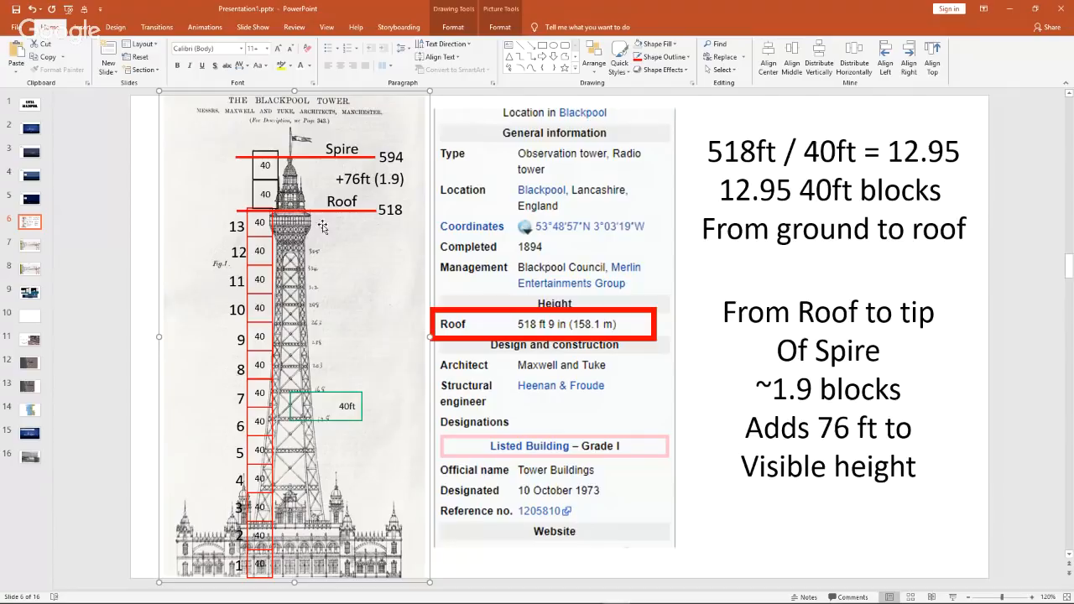
{"action": "mouse_move", "coordinate": [306, 251]}
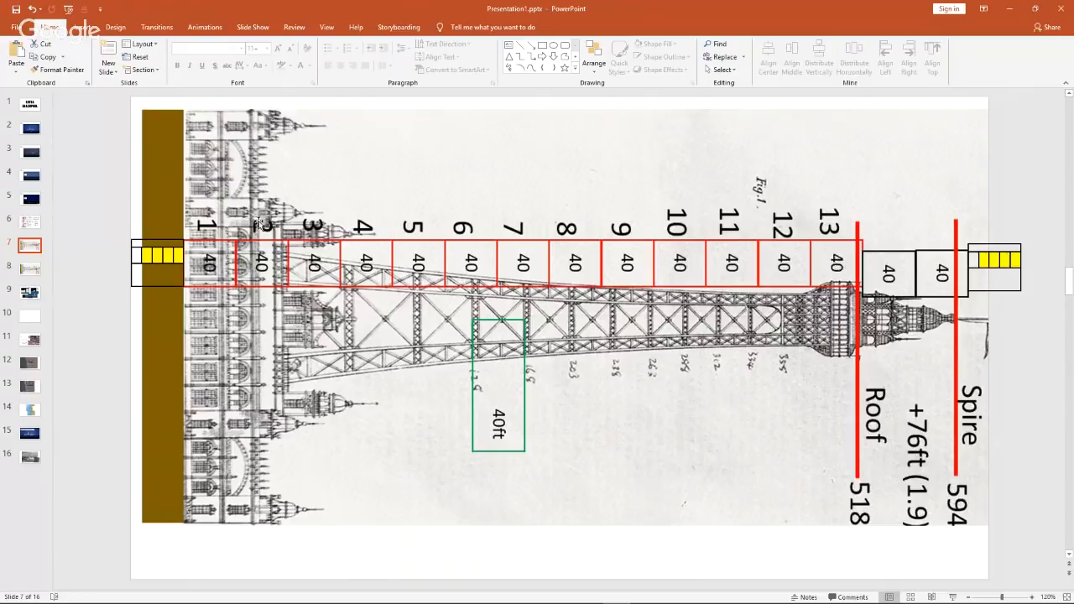
- Show slide 8, the sideways tower diagram captioned 648 ft image length
{"action": "left_click", "coordinate": [30, 269]}
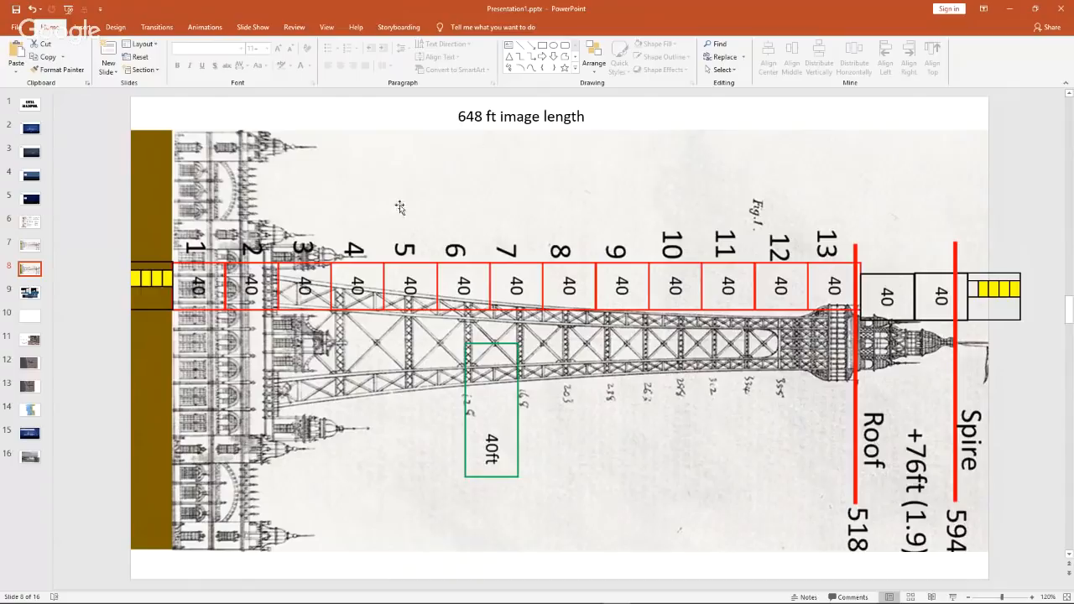
{"action": "mouse_move", "coordinate": [786, 361]}
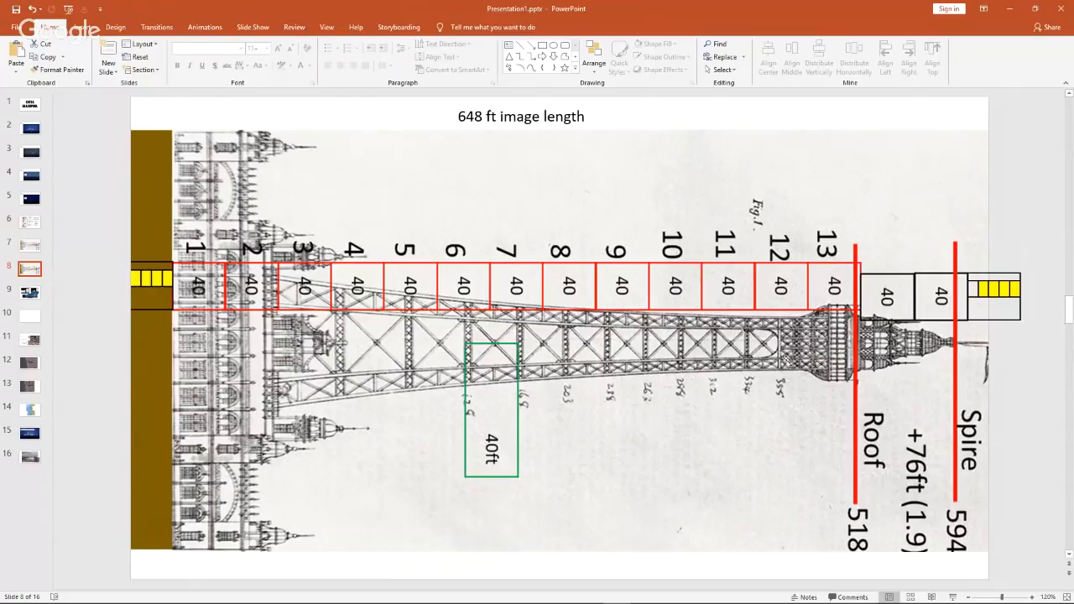
{"action": "mouse_move", "coordinate": [990, 306]}
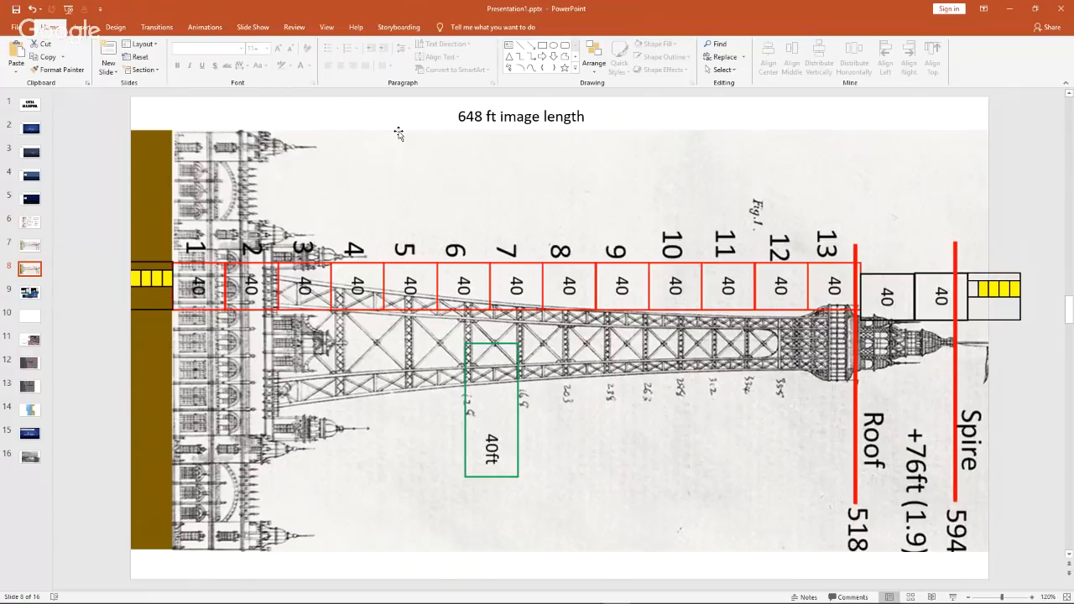
{"action": "mouse_move", "coordinate": [392, 158]}
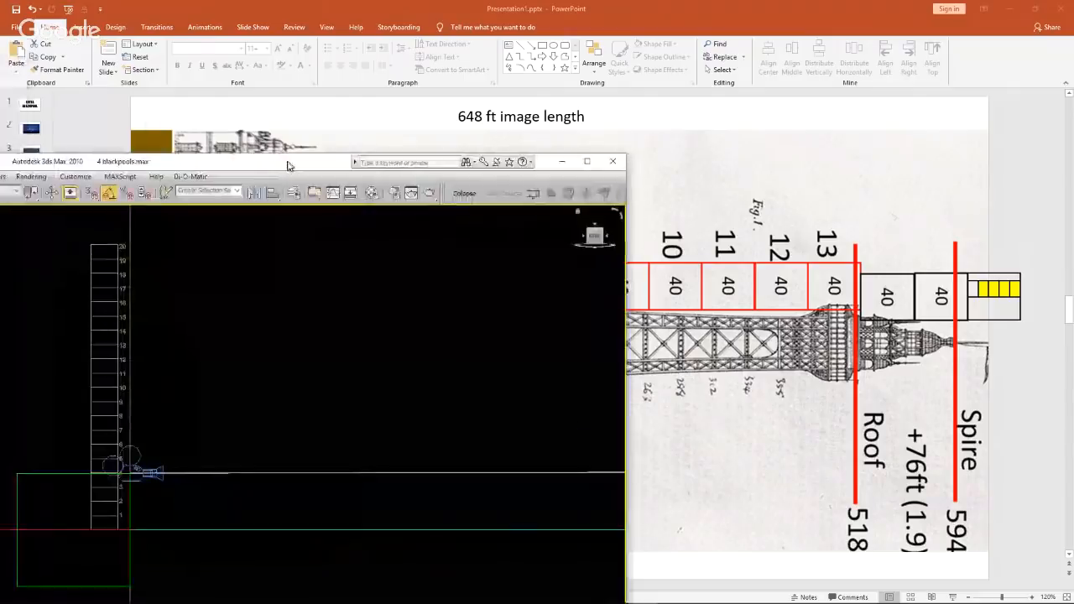
- Bring 3ds Max full-screen and orbit the blackpools scene to view the track at an angle
{"action": "left_click", "coordinate": [587, 161]}
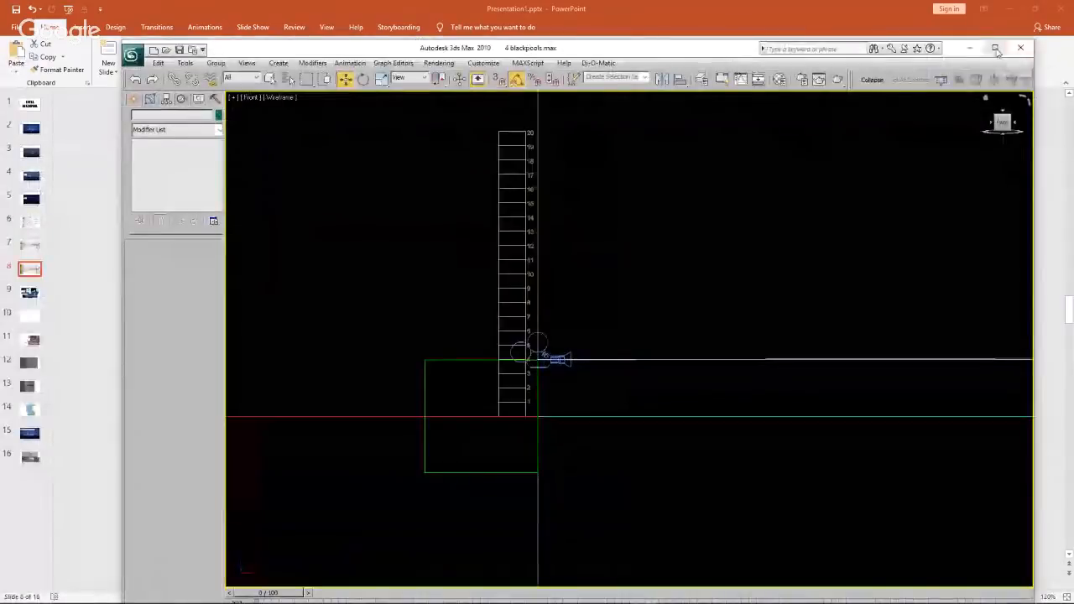
{"action": "left_click", "coordinate": [996, 47]}
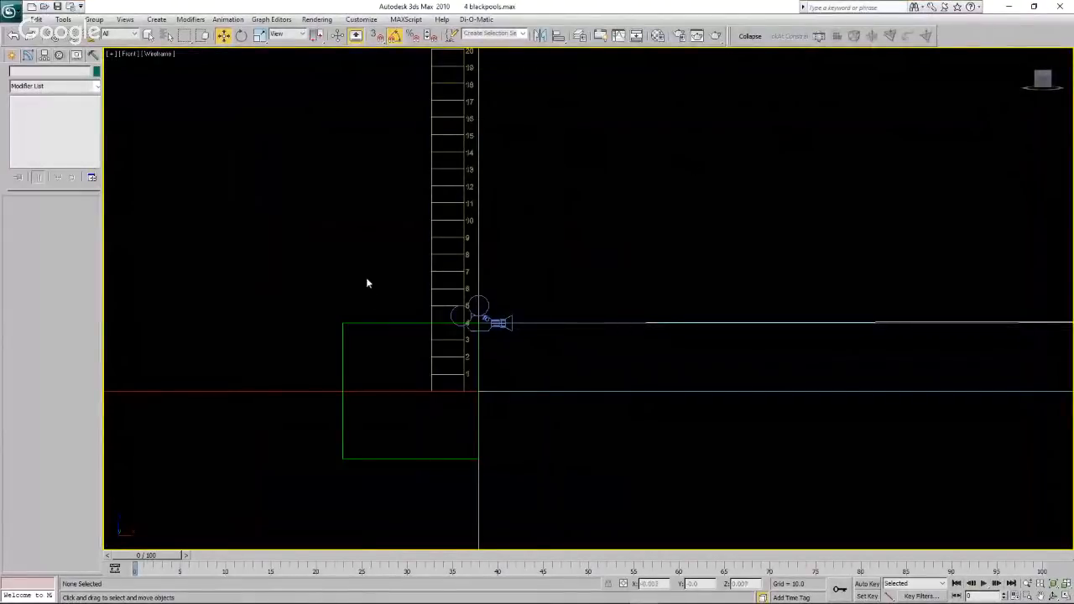
{"action": "mouse_move", "coordinate": [434, 366]}
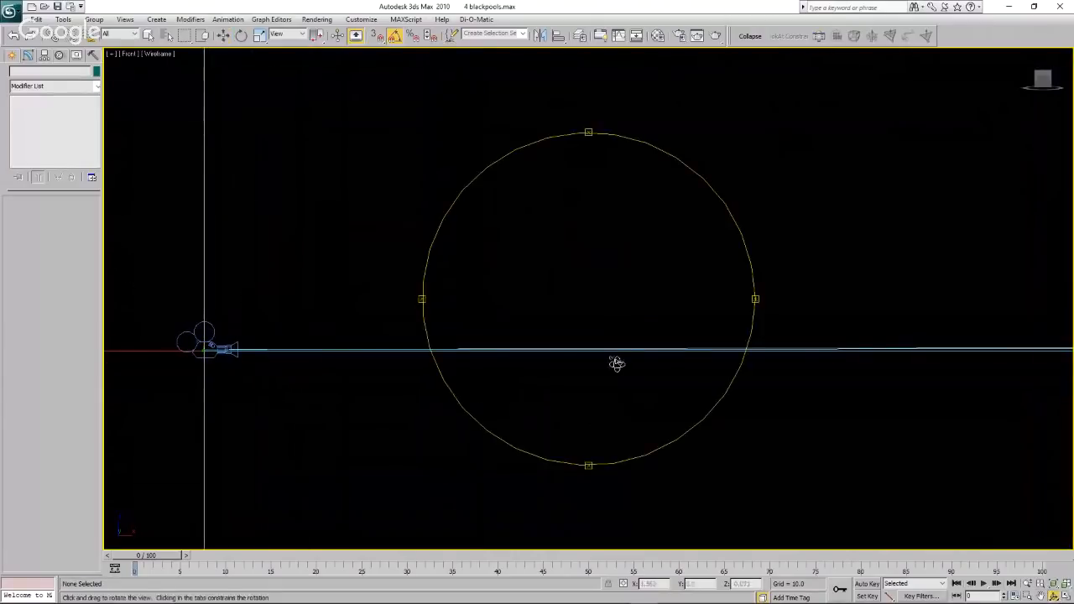
{"action": "left_click_drag", "start_coordinate": [618, 362], "coordinate": [658, 373]}
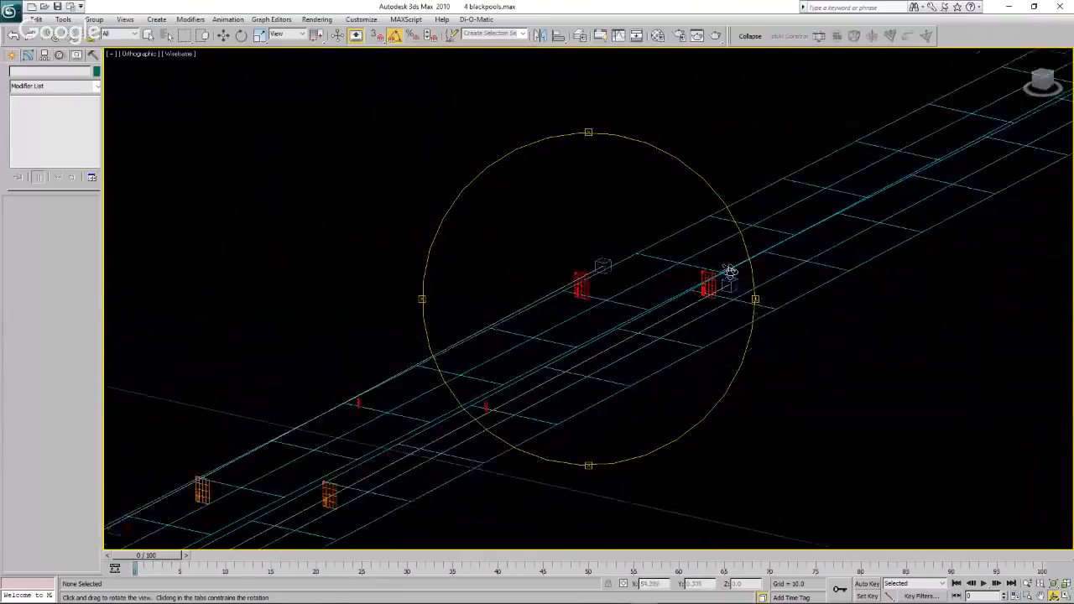
{"action": "left_click_drag", "start_coordinate": [731, 271], "coordinate": [522, 326]}
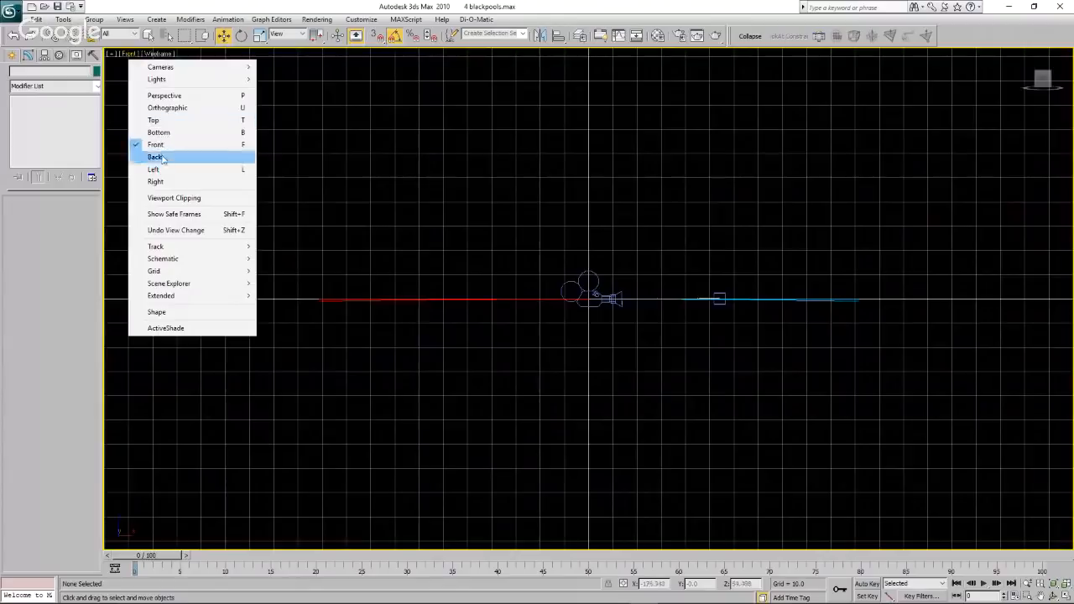
- Switch the viewport to the Left side view of the four numbered tower panels
{"action": "left_click", "coordinate": [154, 170]}
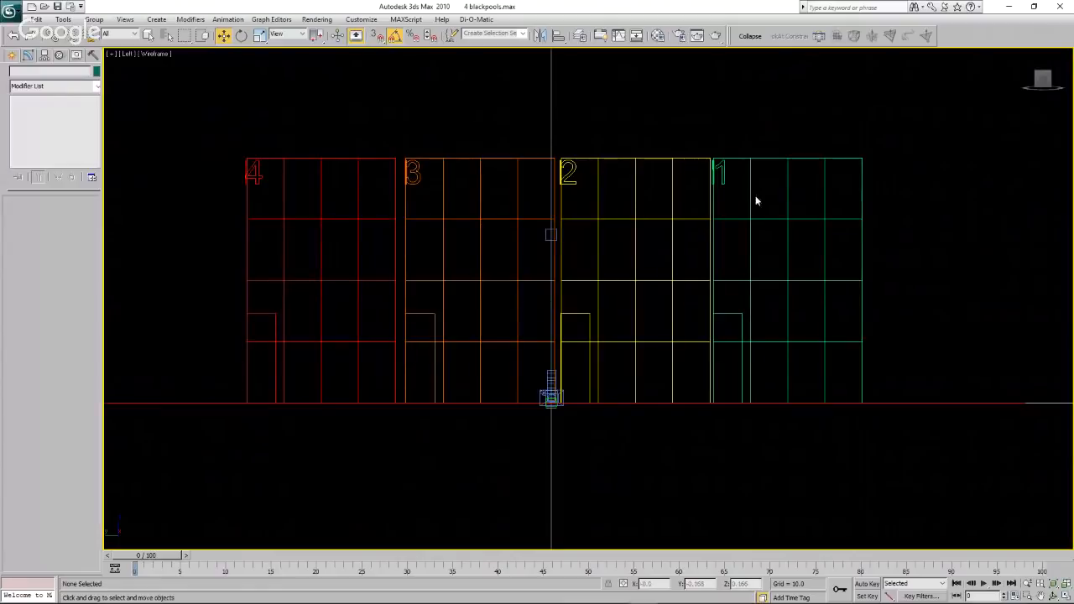
{"action": "mouse_move", "coordinate": [739, 151]}
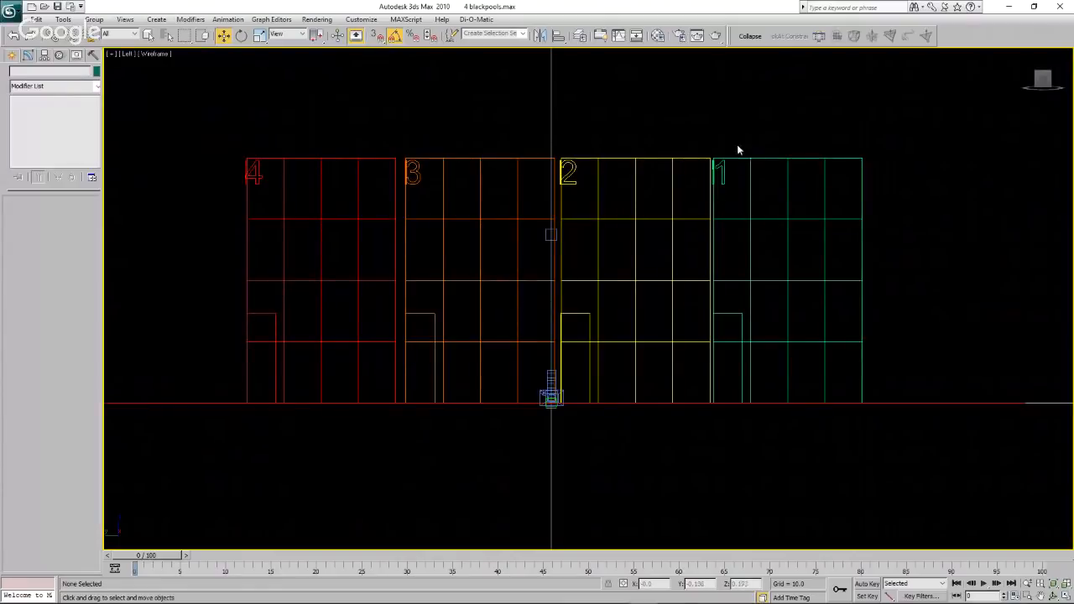
{"action": "mouse_move", "coordinate": [713, 161]}
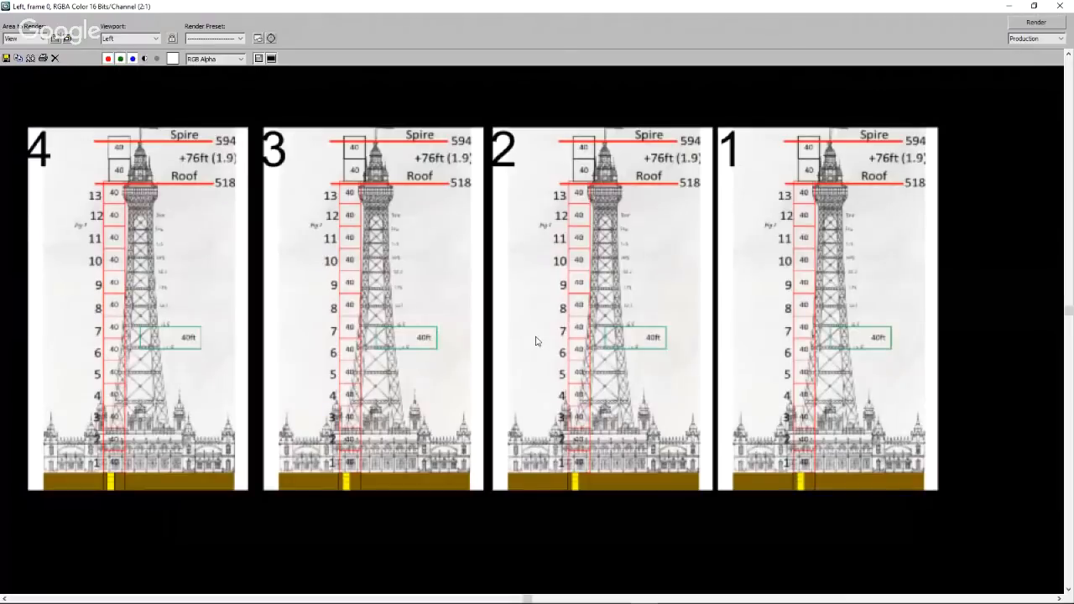
{"action": "mouse_move", "coordinate": [279, 363]}
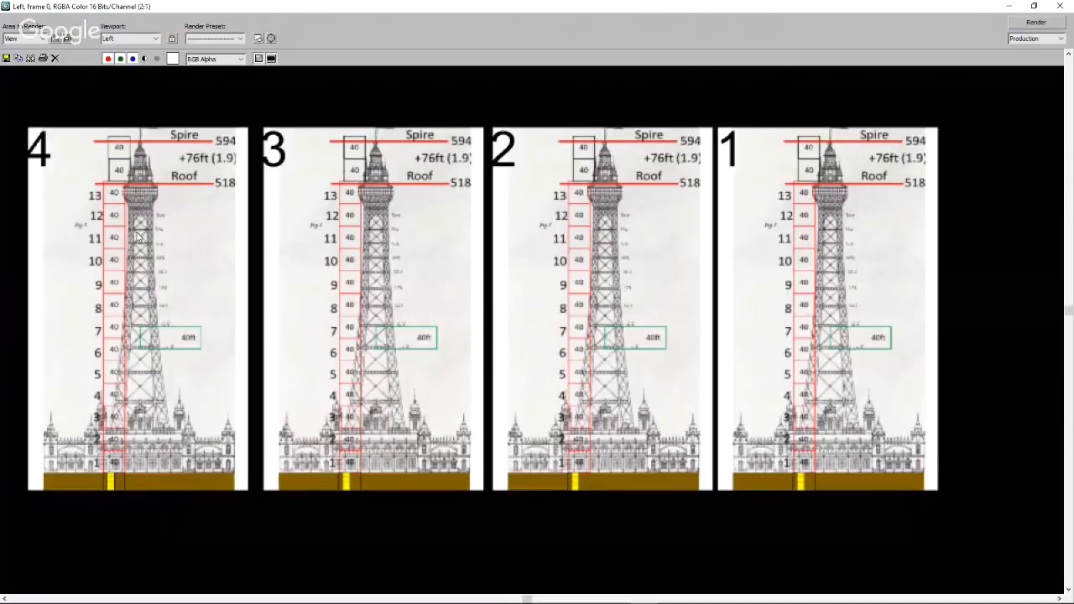
{"action": "mouse_move", "coordinate": [1026, 30]}
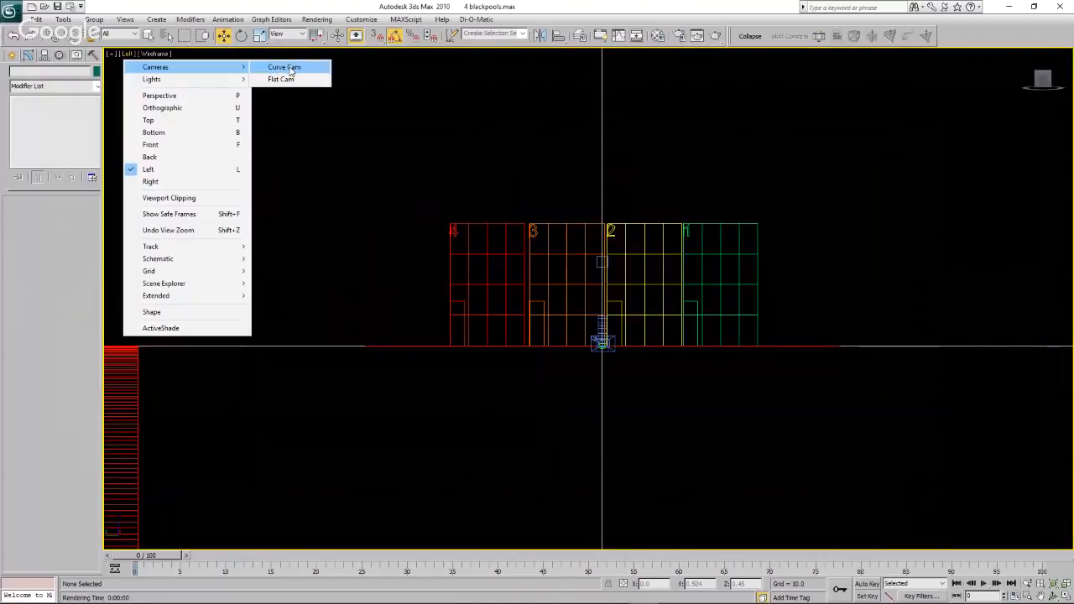
- Look through the curved camera, then switch to the Flat Cam view of towers 1 to 4
{"action": "left_click", "coordinate": [284, 67]}
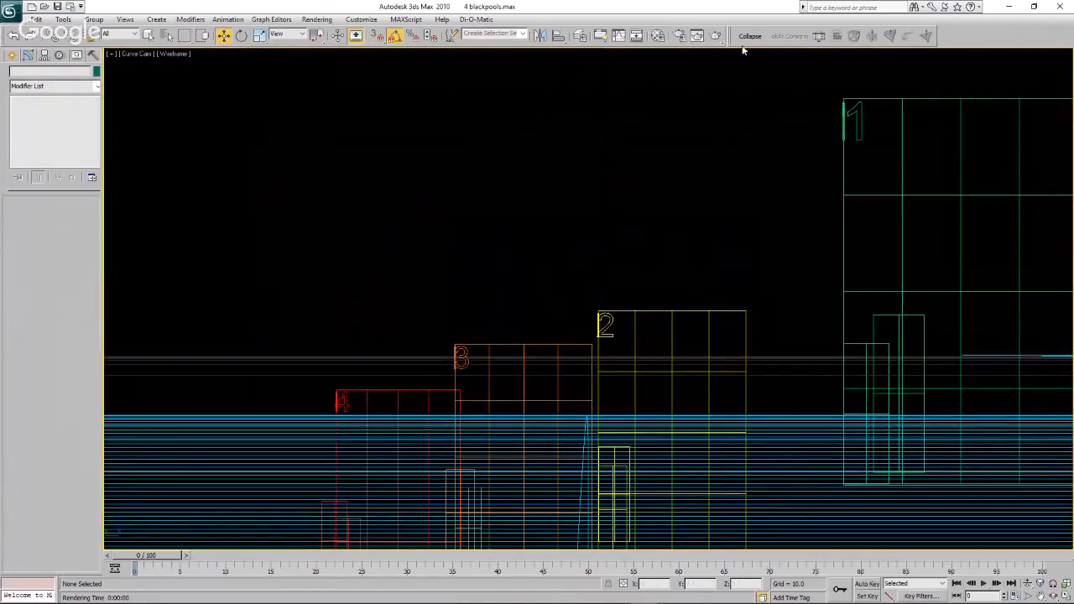
{"action": "left_click", "coordinate": [718, 35]}
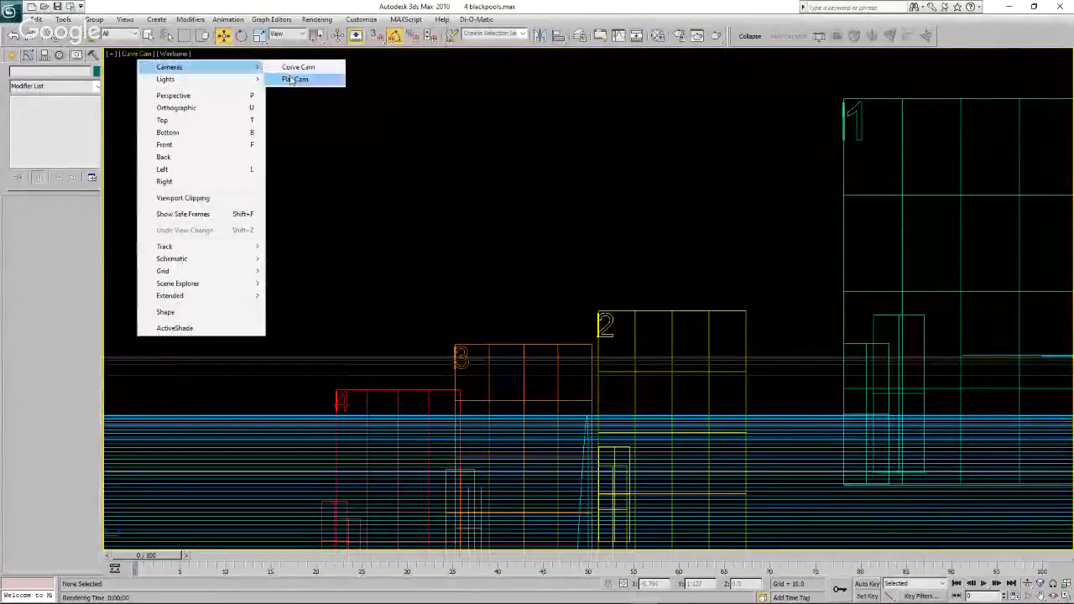
{"action": "left_click", "coordinate": [295, 79]}
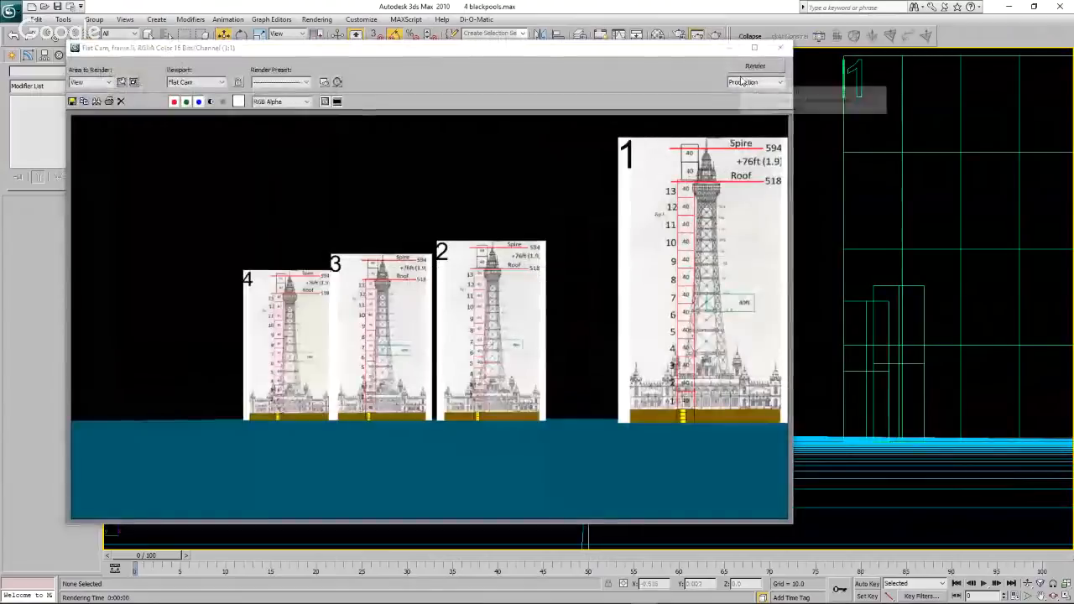
{"action": "mouse_move", "coordinate": [755, 81]}
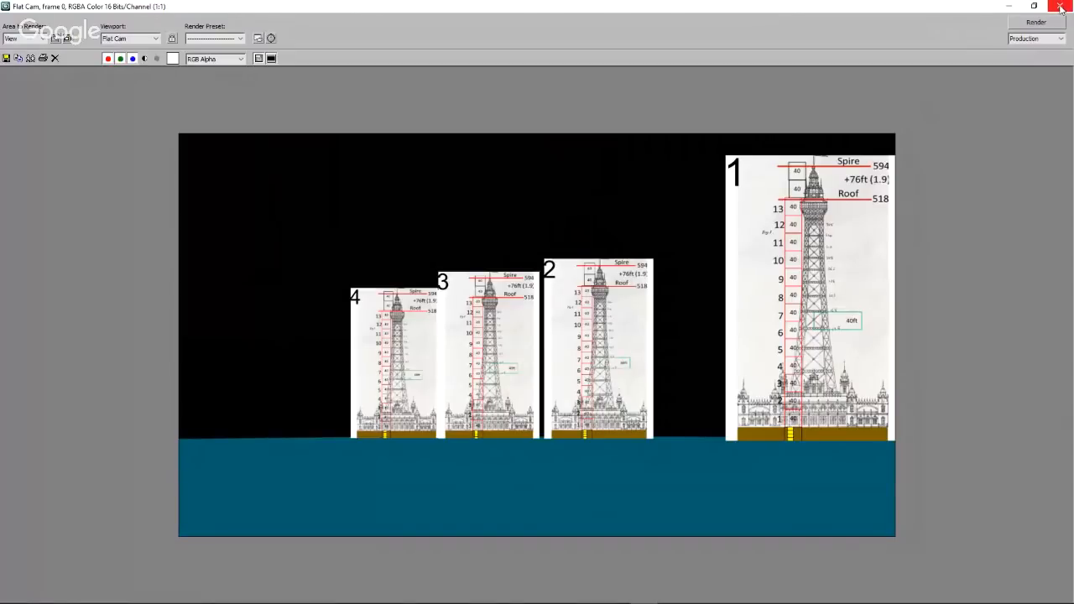
- Return to PowerPoint on slide 9 comparing flat and curve renders at 2° FOV
{"action": "left_click", "coordinate": [1061, 7]}
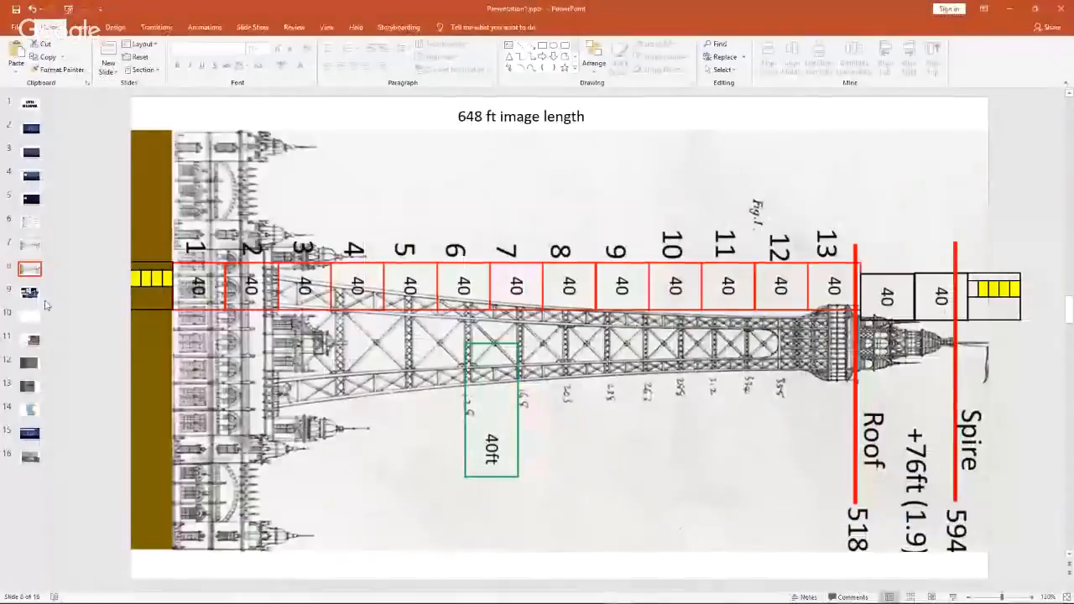
{"action": "left_click", "coordinate": [30, 292]}
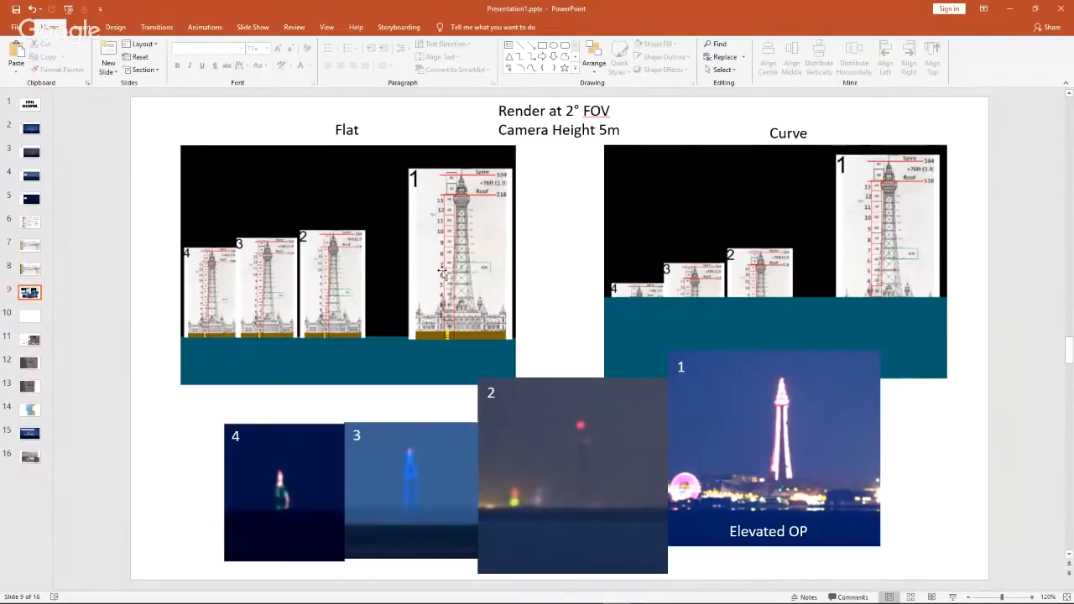
{"action": "mouse_move", "coordinate": [181, 517]}
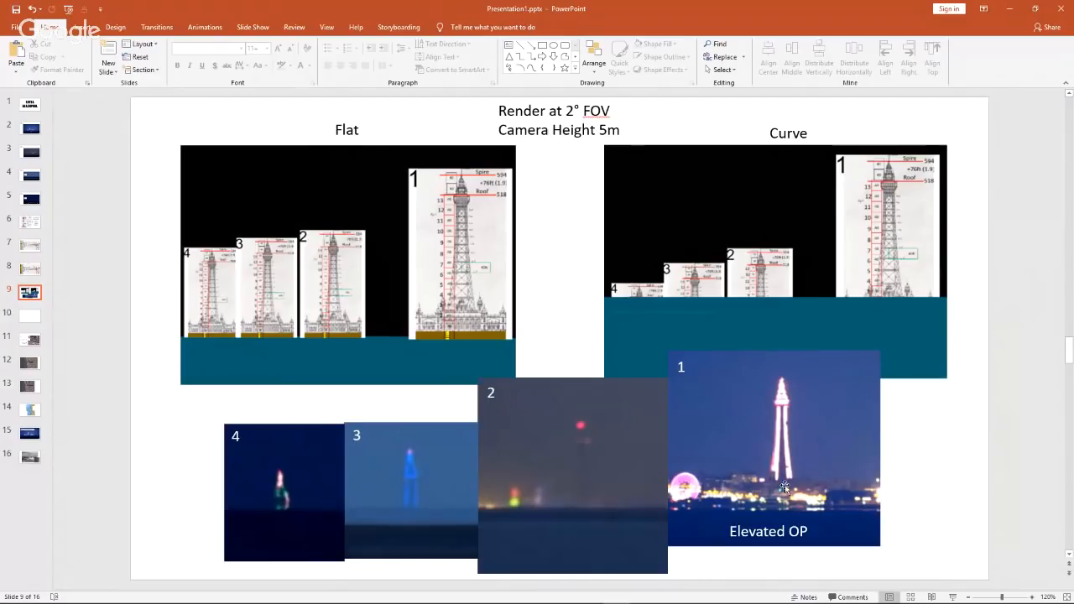
{"action": "mouse_move", "coordinate": [781, 483]}
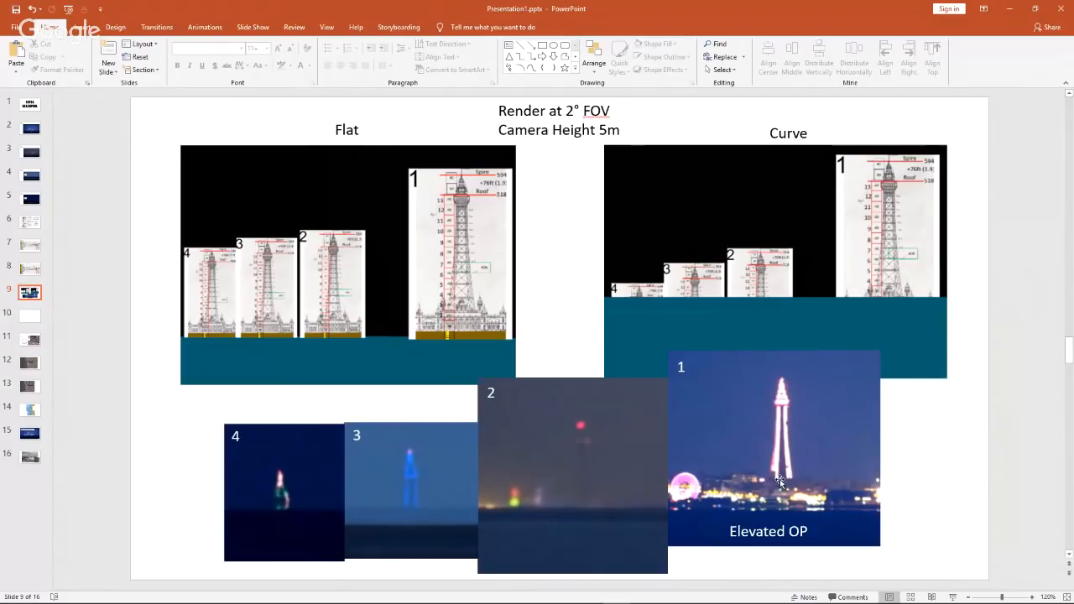
{"action": "mouse_move", "coordinate": [192, 416]}
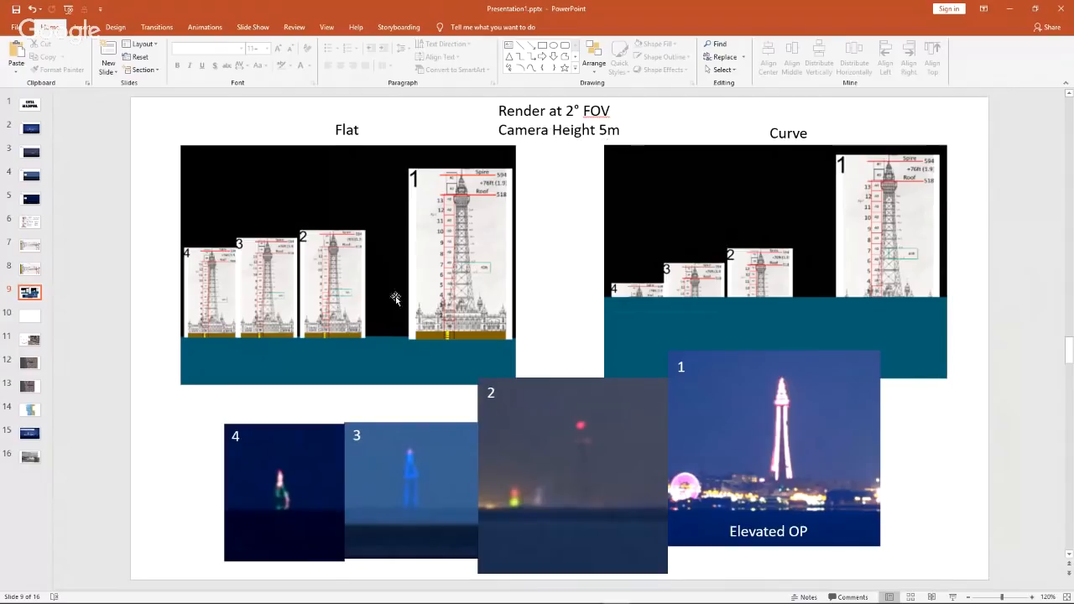
{"action": "mouse_move", "coordinate": [1035, 23]}
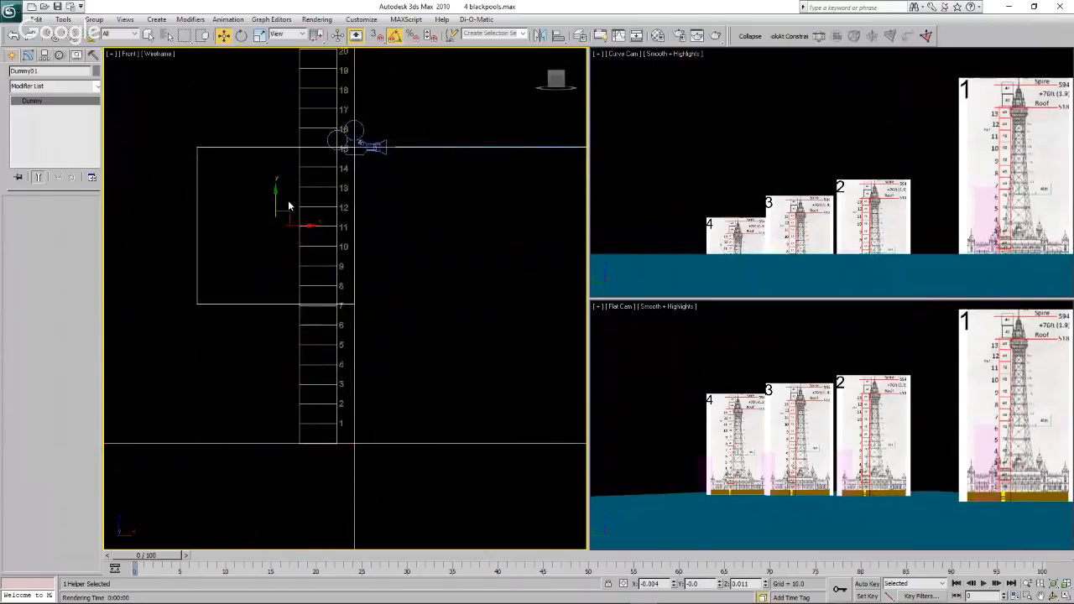
{"action": "mouse_move", "coordinate": [282, 209]}
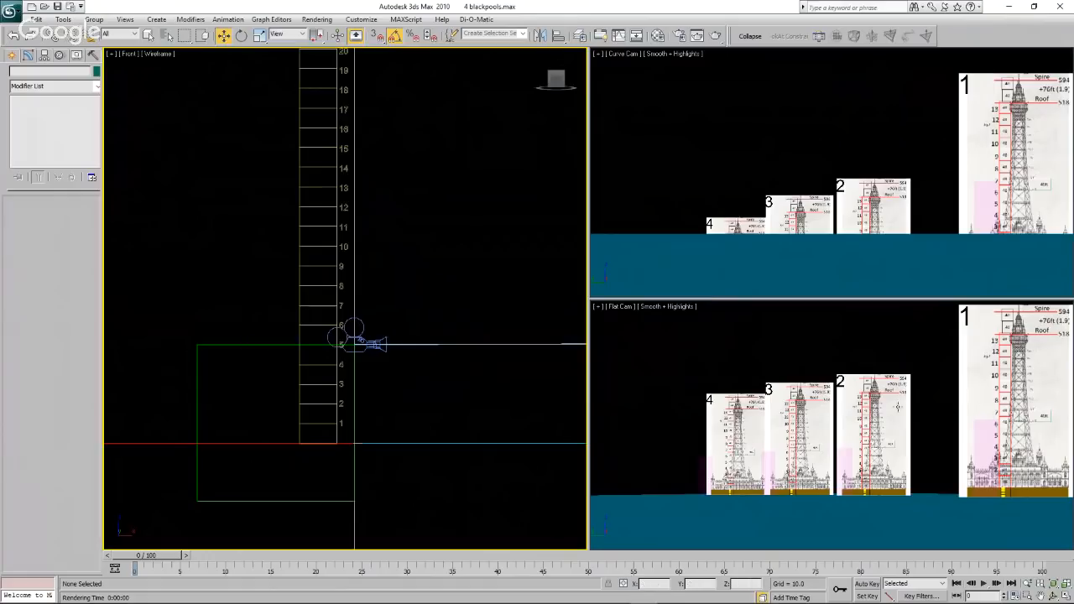
{"action": "mouse_move", "coordinate": [806, 186]}
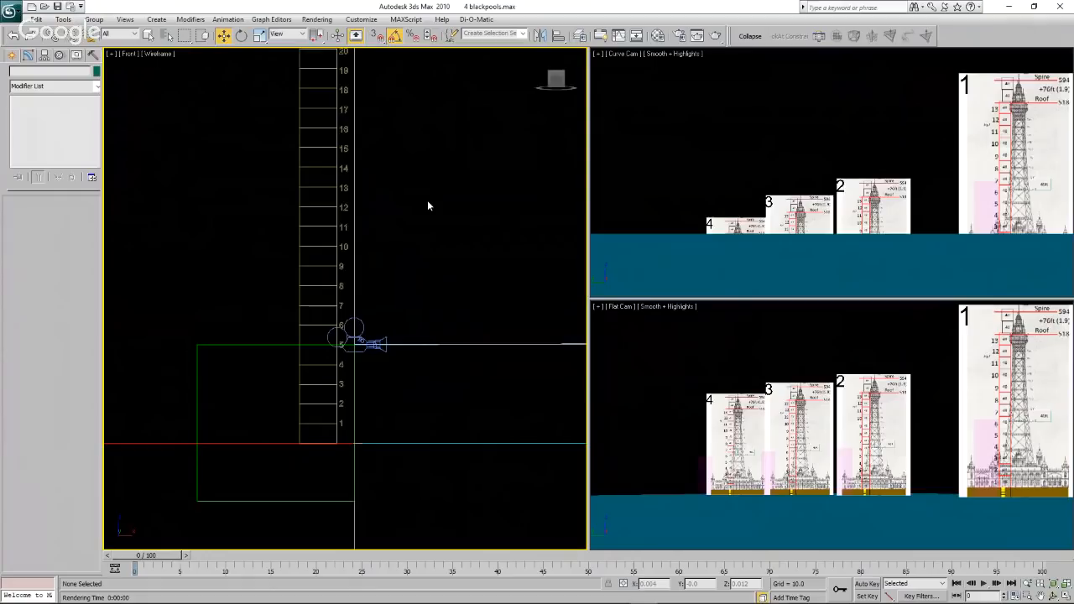
{"action": "mouse_move", "coordinate": [428, 212]}
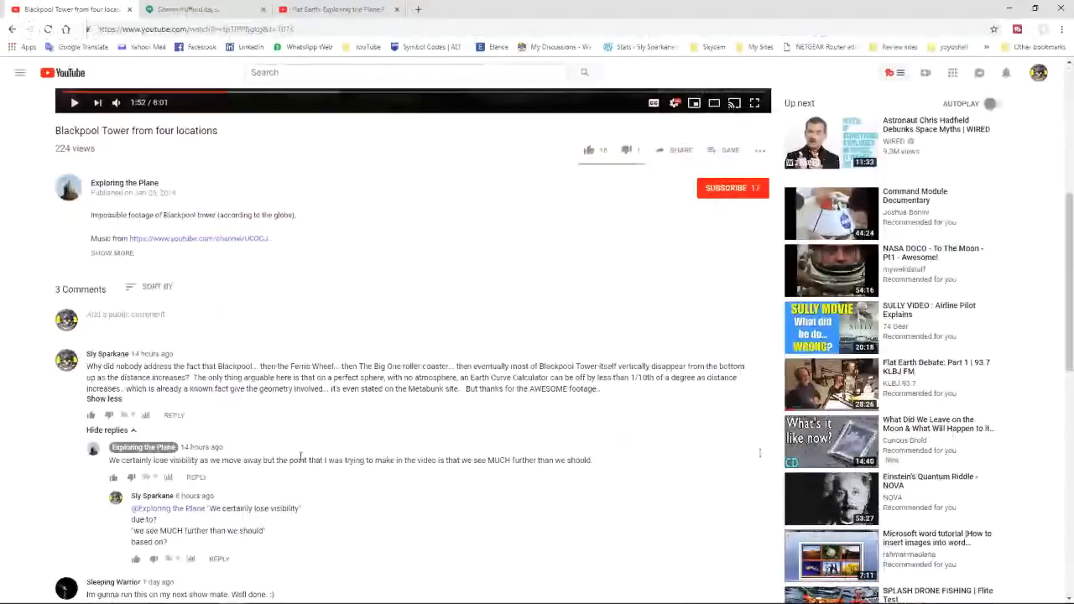
- Scroll down the YouTube comments past the Sly Sparkane exchange to Sleeping Warrior's
{"action": "scroll", "scroll_direction": "down", "scroll_amount": 3}
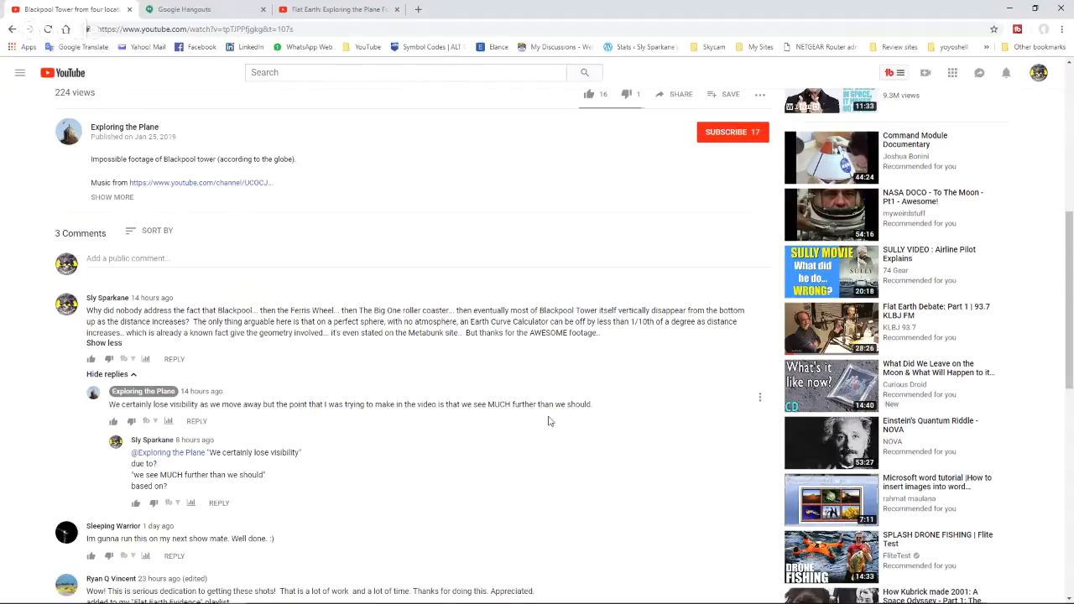
{"action": "mouse_move", "coordinate": [552, 424]}
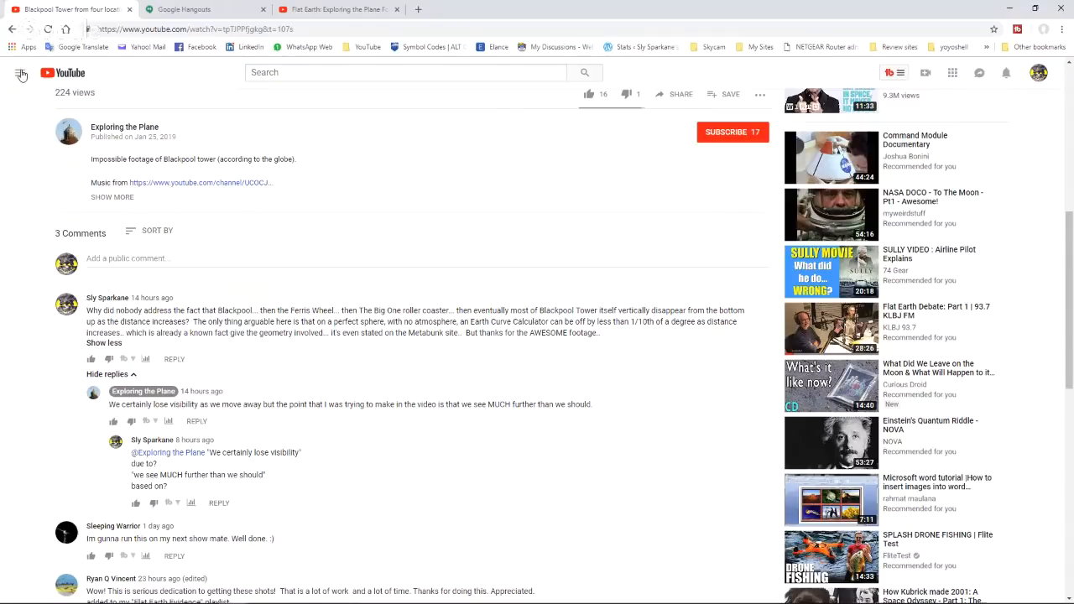
- Search 'ran', open the Ranty Flat Earth channel and show its Videos list
{"action": "left_click", "coordinate": [20, 73]}
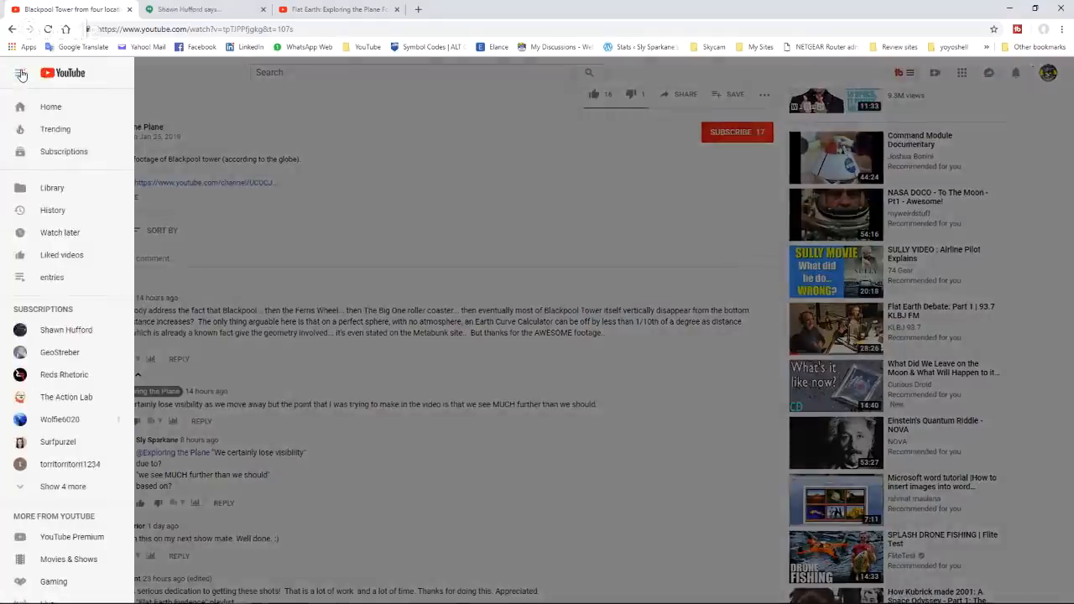
{"action": "type", "text": "randy flat earth"}
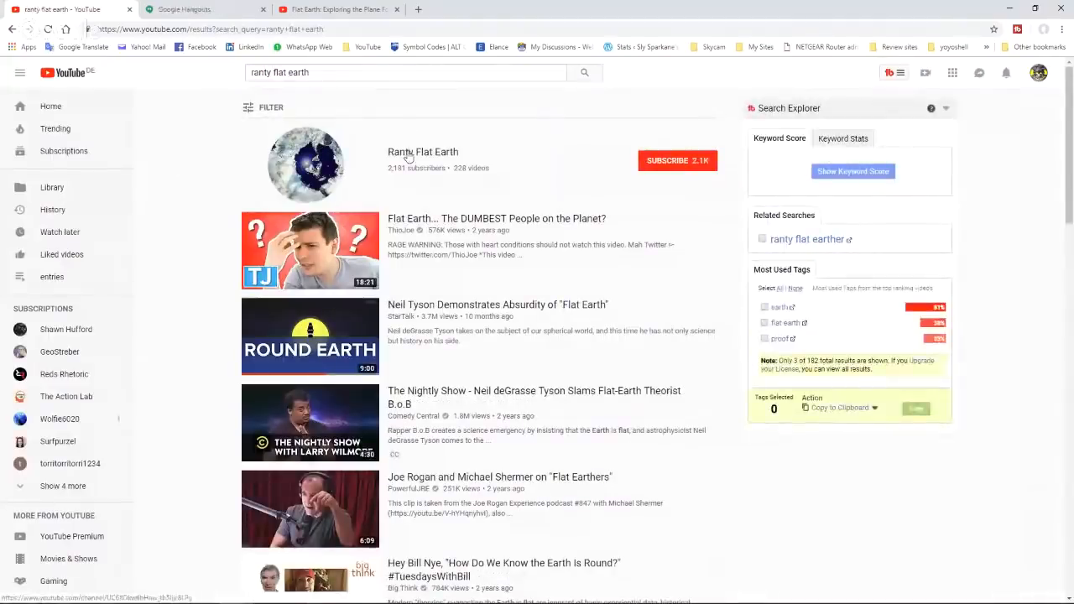
{"action": "left_click", "coordinate": [423, 151]}
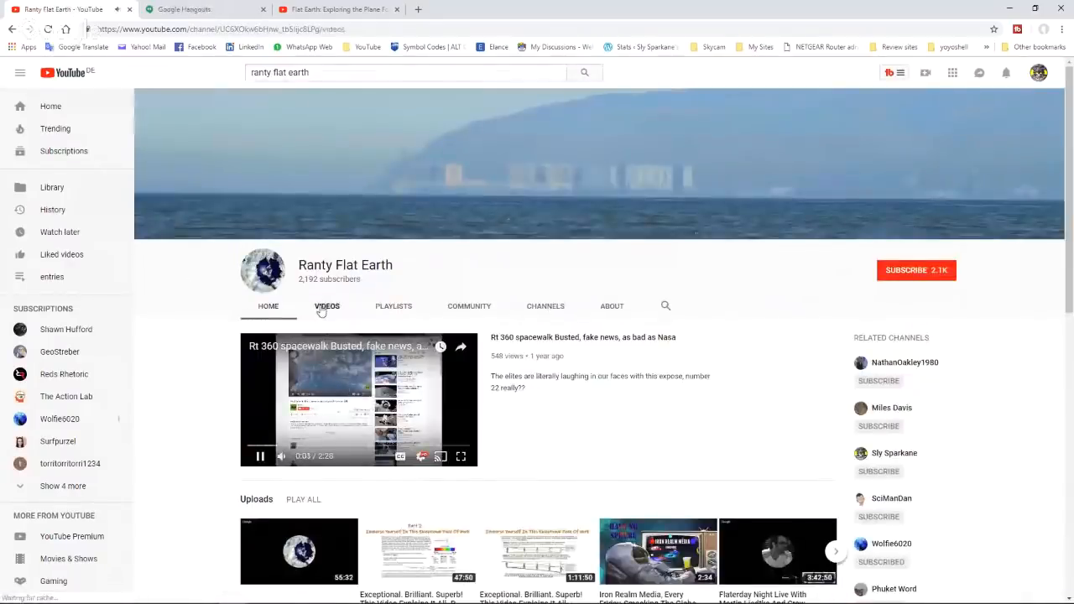
{"action": "left_click", "coordinate": [326, 306]}
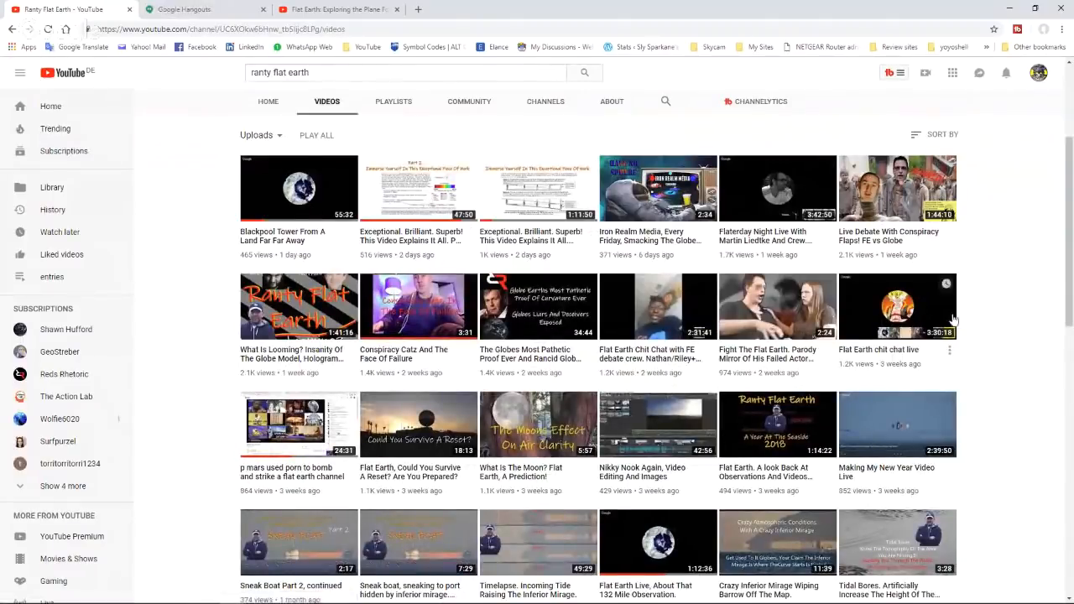
- Play 'Blackpool Tower From A Land Far Far Away' from the channel's uploads
{"action": "scroll", "scroll_direction": "down", "scroll_amount": 3}
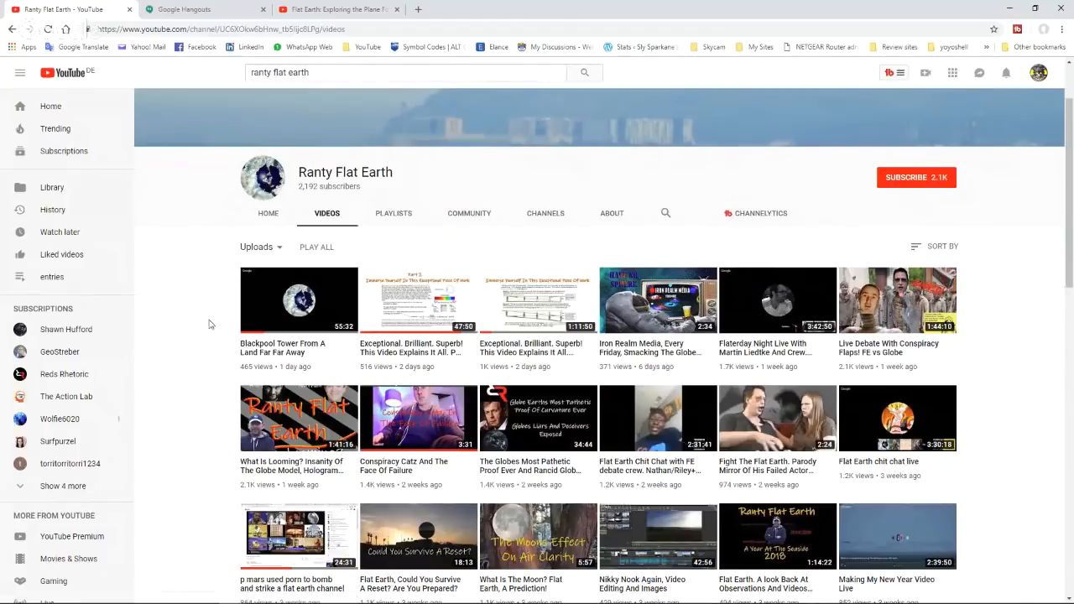
{"action": "mouse_move", "coordinate": [249, 311]}
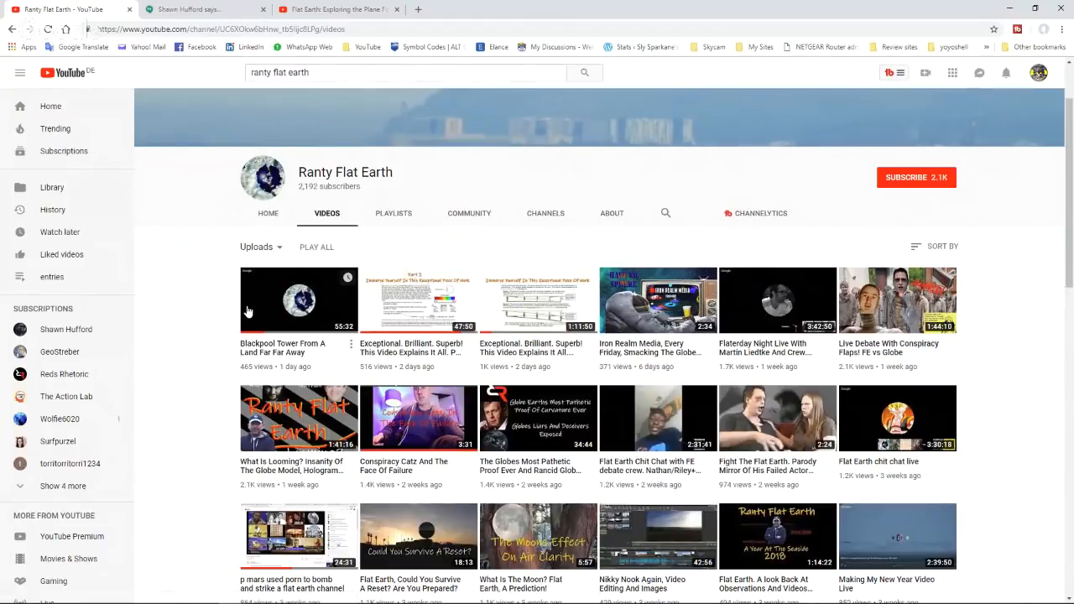
{"action": "left_click", "coordinate": [299, 300]}
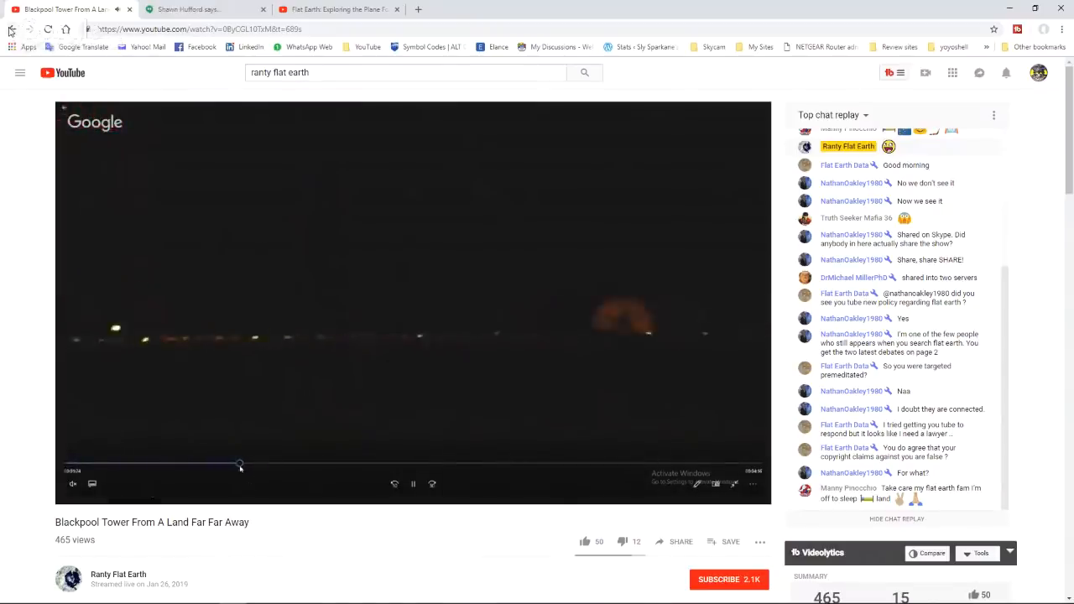
- Go back from the video to the channel's Videos list
{"action": "left_click", "coordinate": [117, 574]}
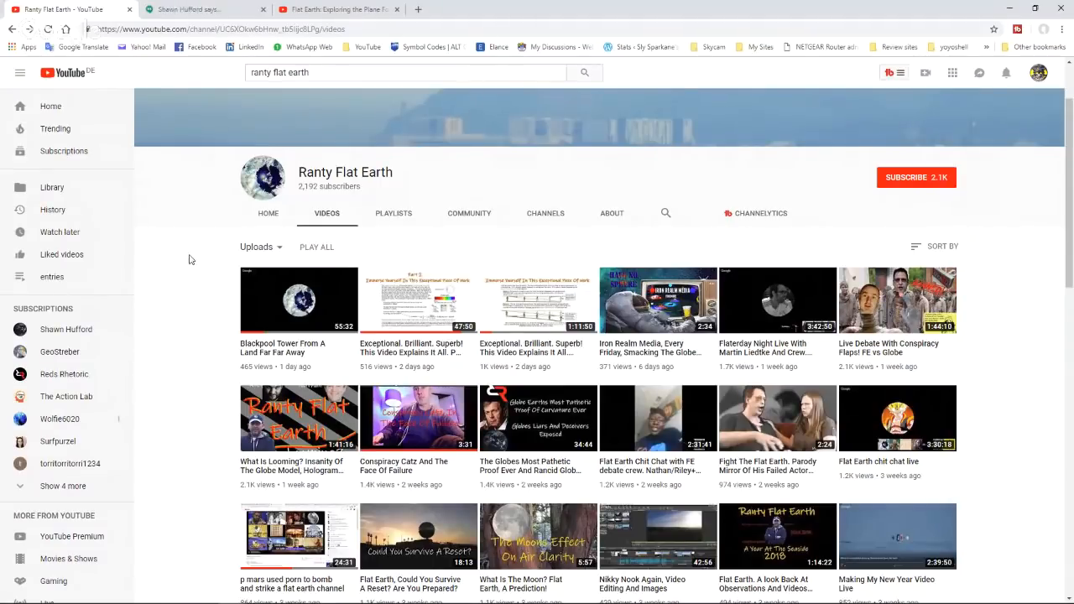
{"action": "mouse_move", "coordinate": [920, 114]}
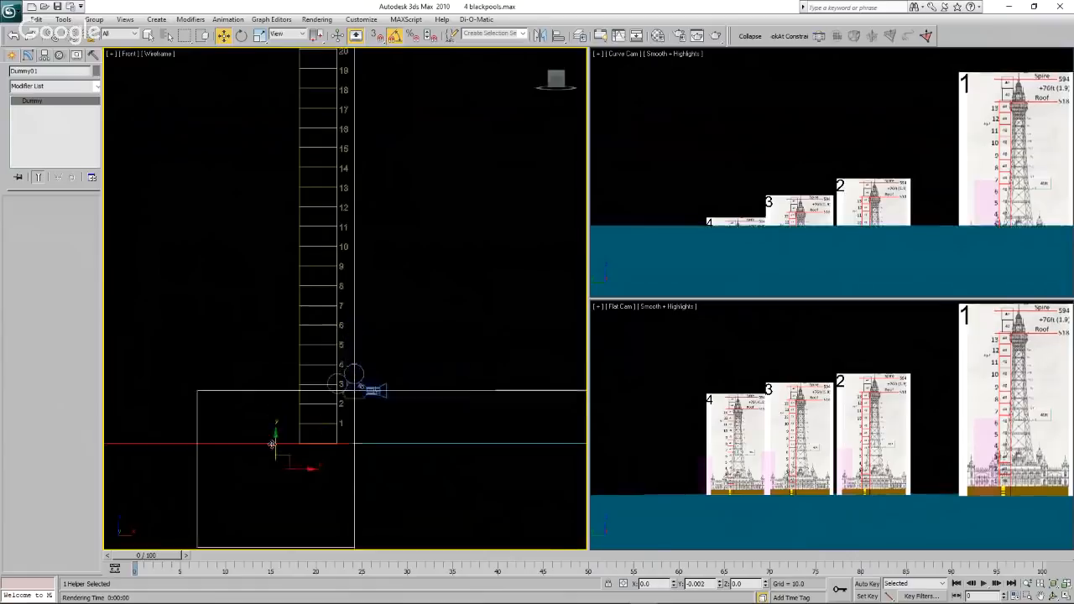
- Drag the camera upward along Y in the Front viewport so tower 4 reappears
{"action": "left_click_drag", "start_coordinate": [272, 443], "coordinate": [267, 380]}
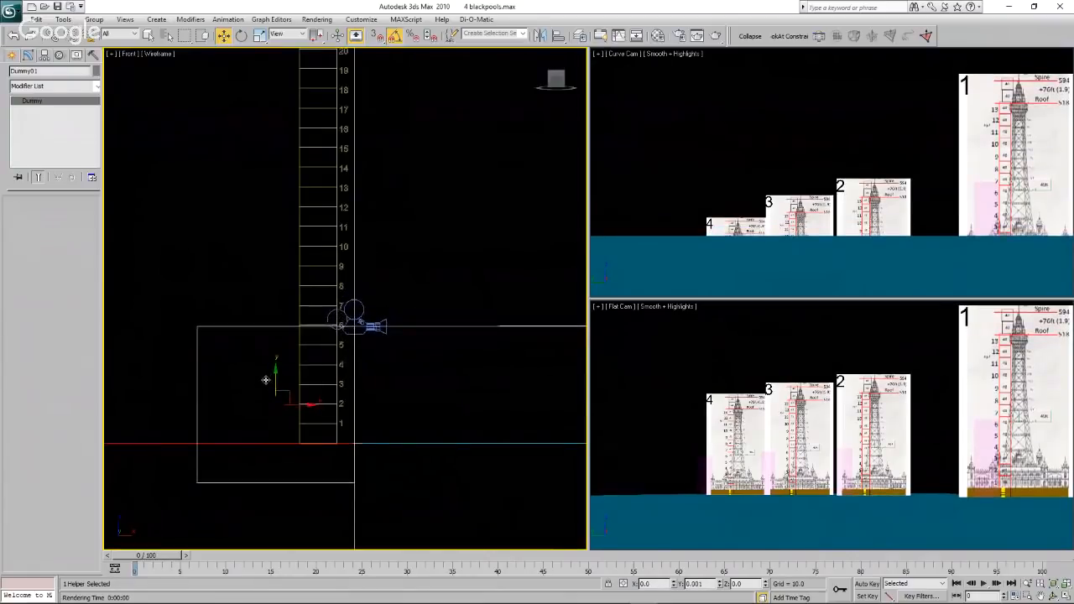